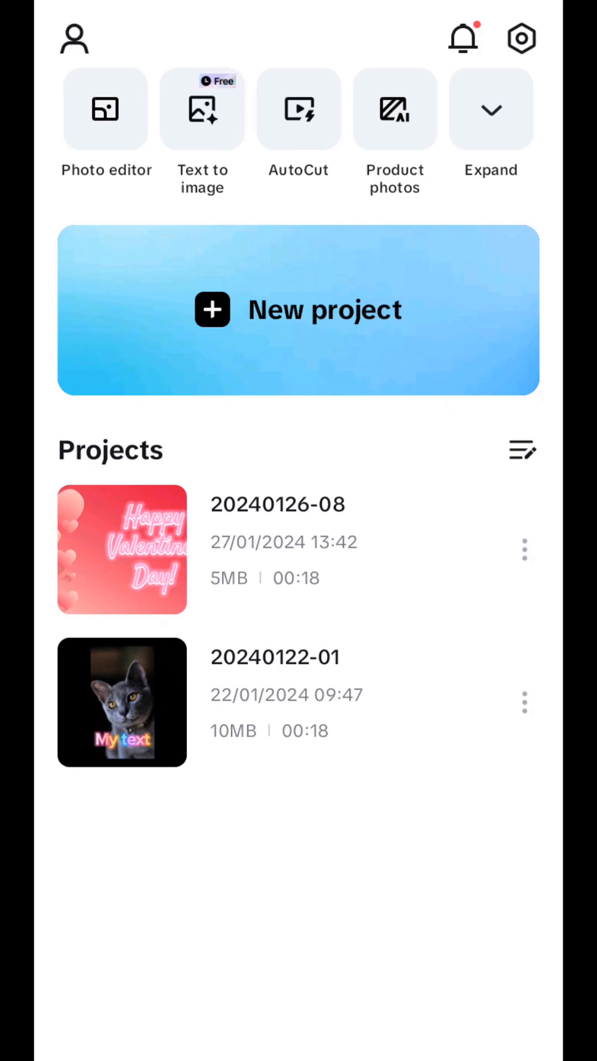
Step: Create a new project and add the five Valentine photos, heart-pattern photo first
left_click(297, 309)
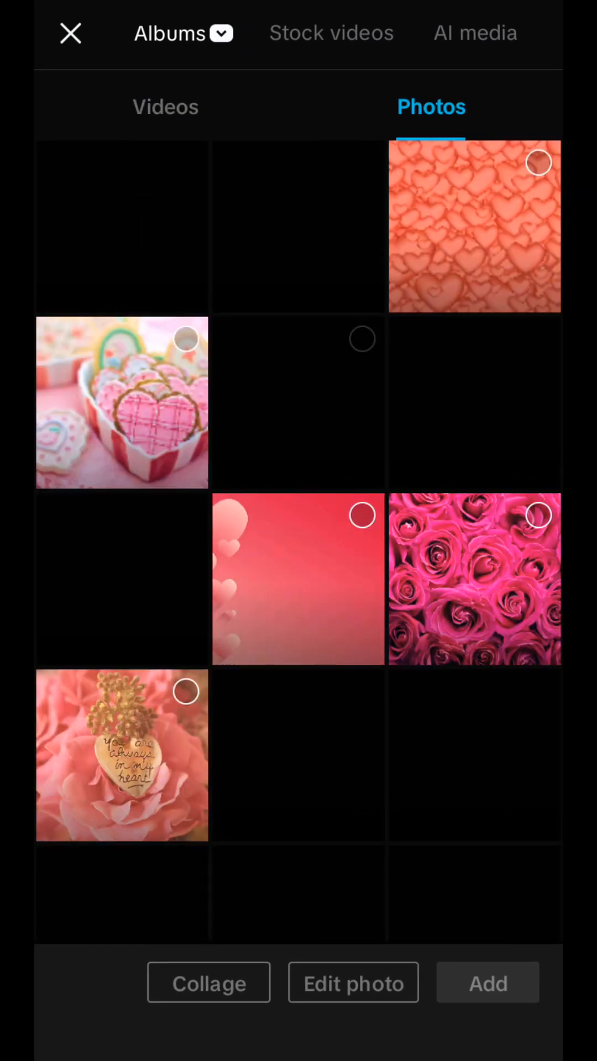
left_click(122, 402)
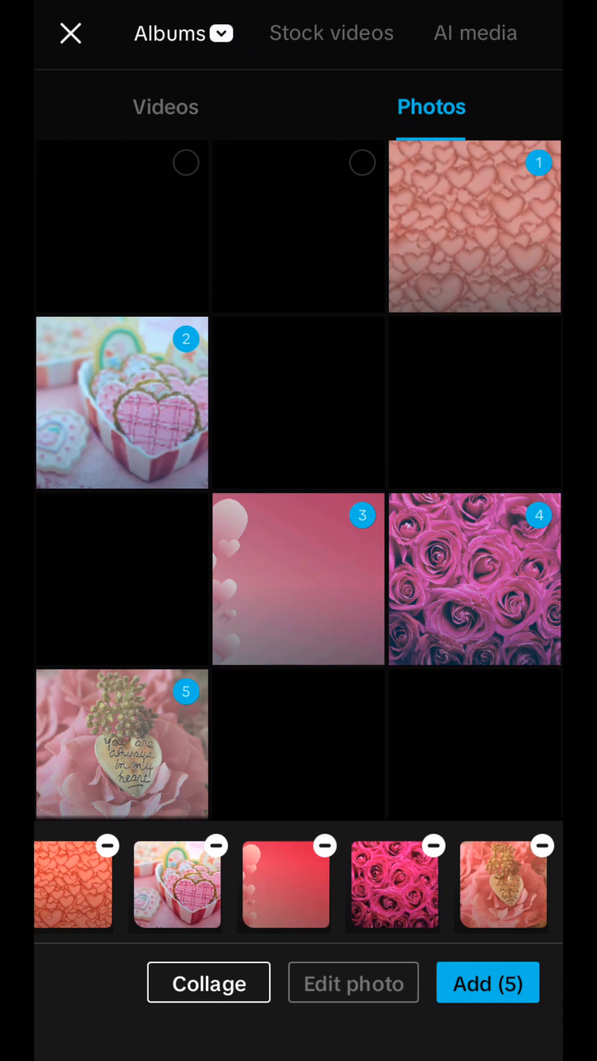
left_click(487, 982)
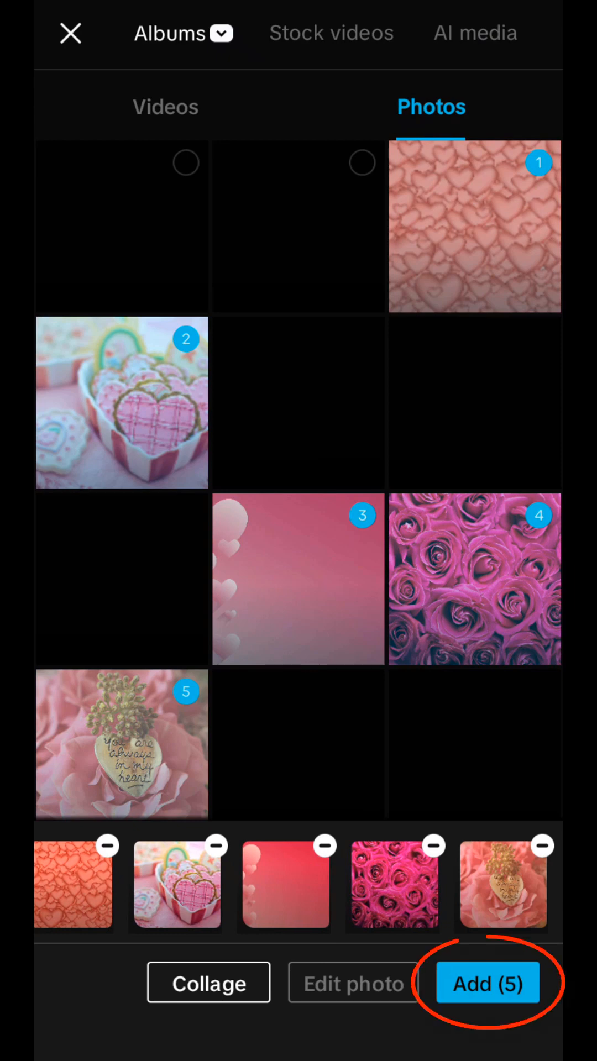
left_click(486, 982)
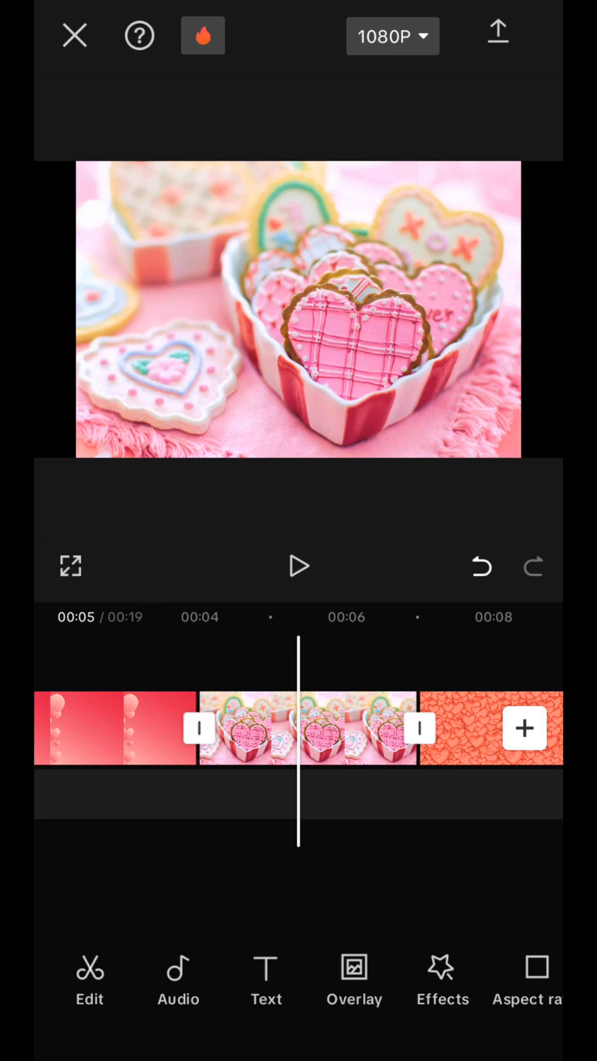
Step: Select the heart-cookies photo clip to show its editing tools
left_click(309, 729)
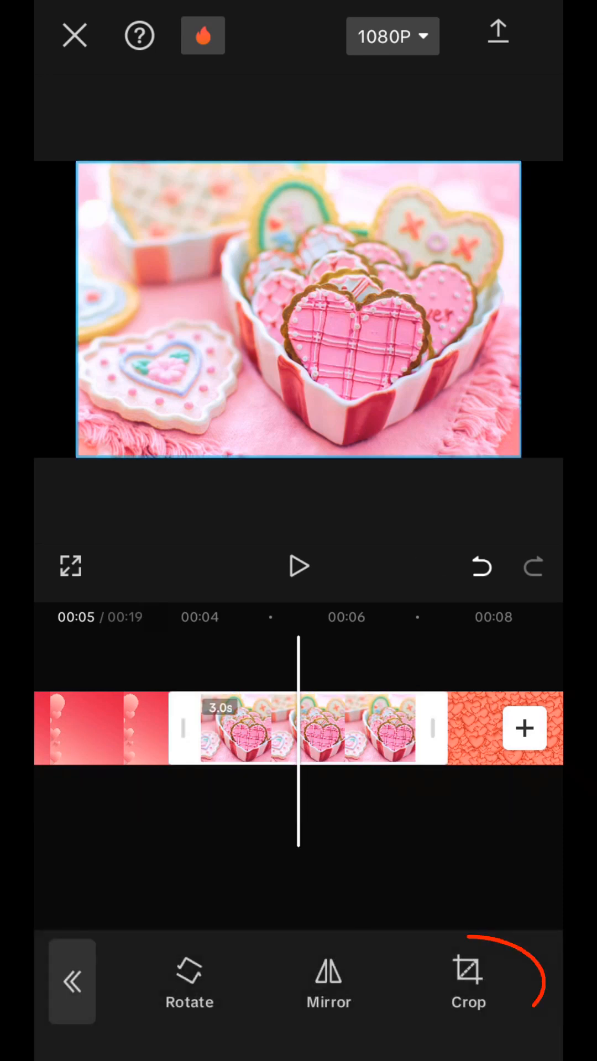
Step: Crop the heart-cookies photo to 16:9 and move on to the roses clip
left_click(469, 981)
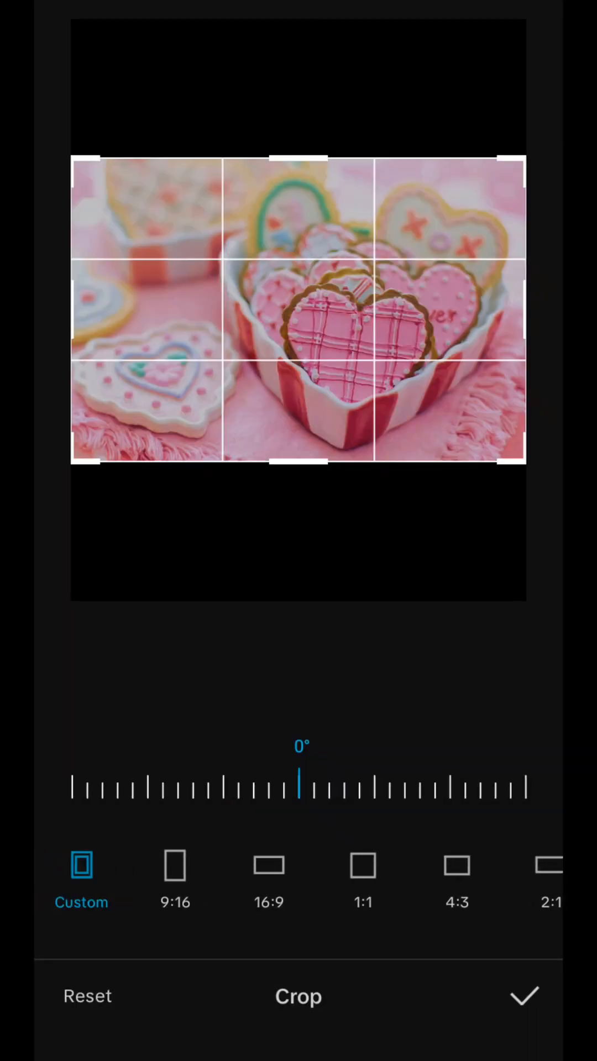
left_click(267, 865)
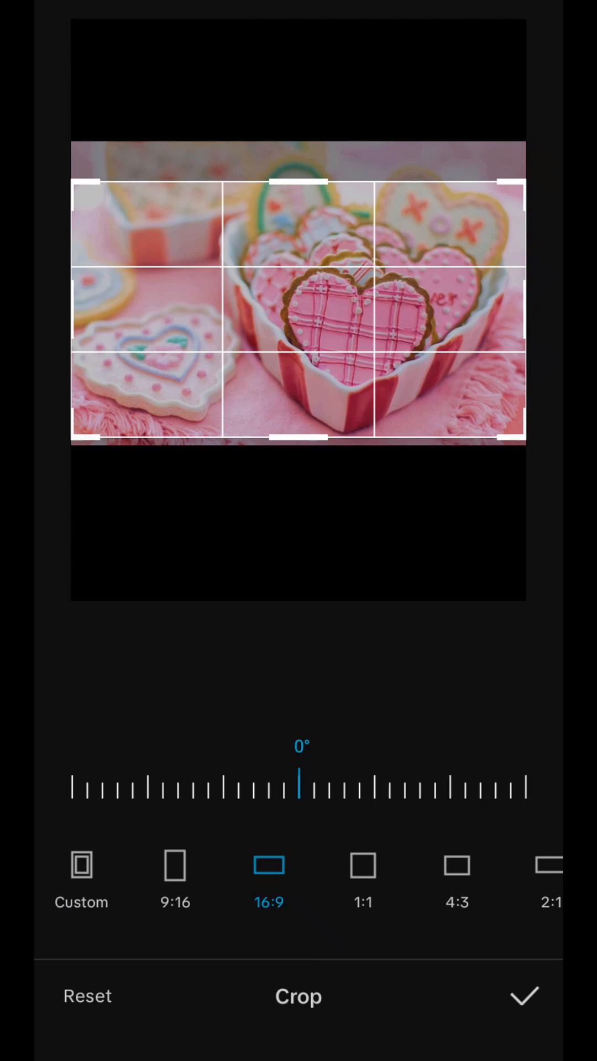
left_click(523, 996)
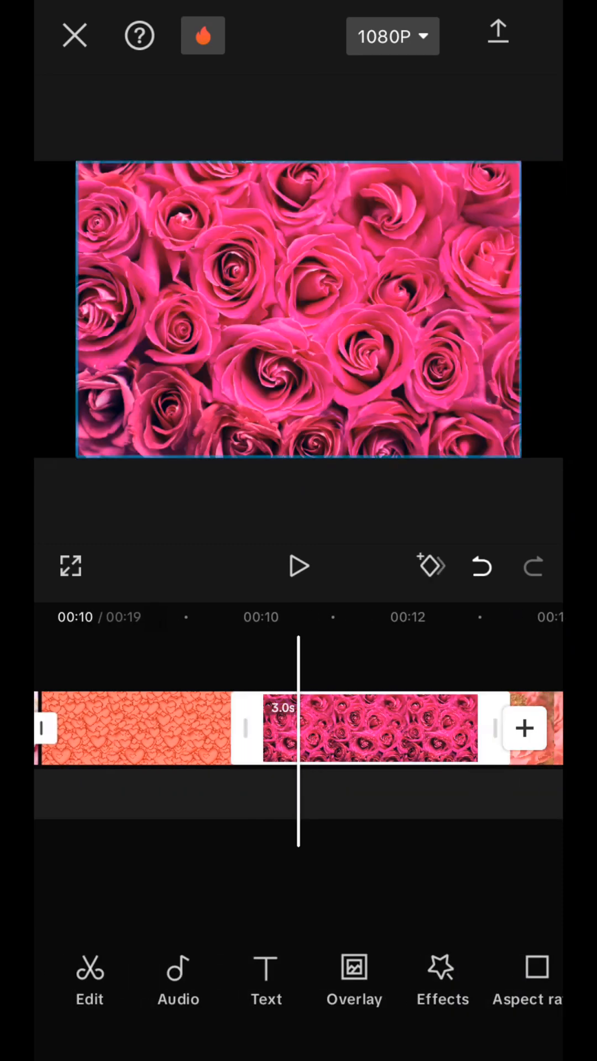
left_click(90, 980)
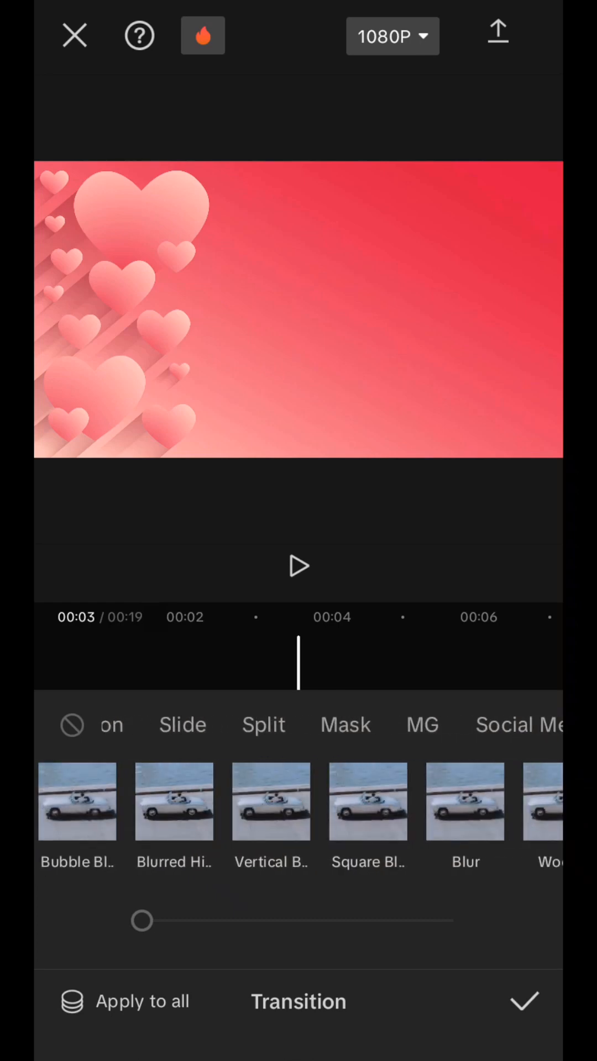
Step: Apply a 1.5-second Heart Rush mask transition between every clip
left_click(345, 725)
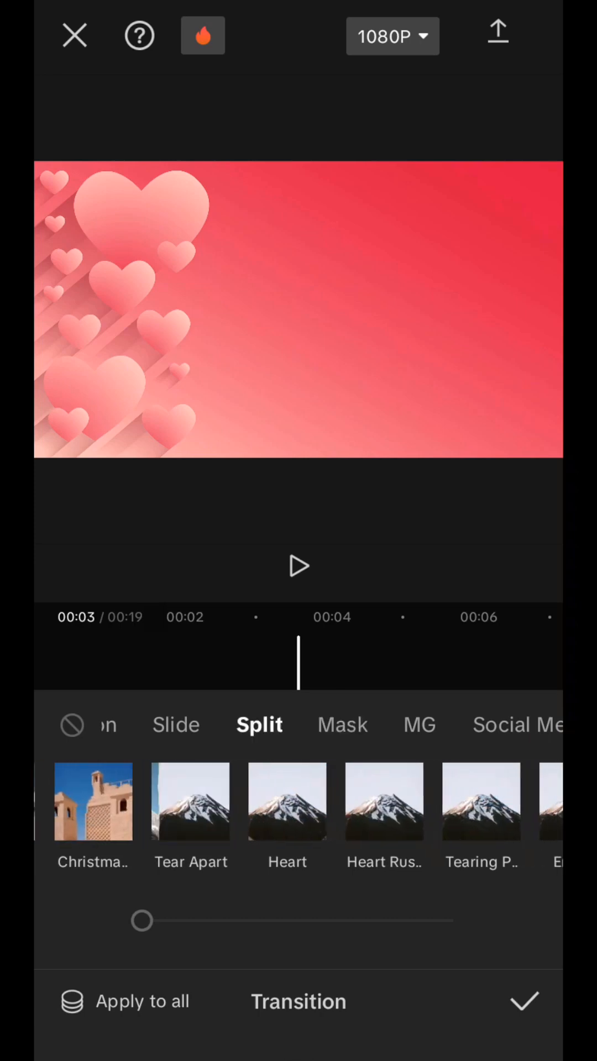
left_click(345, 725)
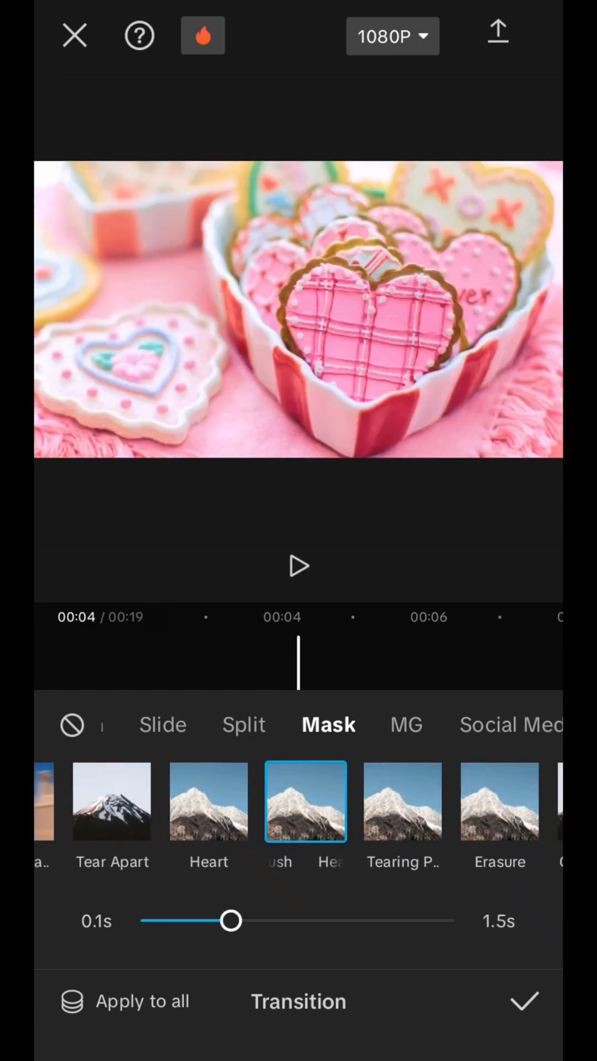
left_click_drag(232, 921, 364, 921)
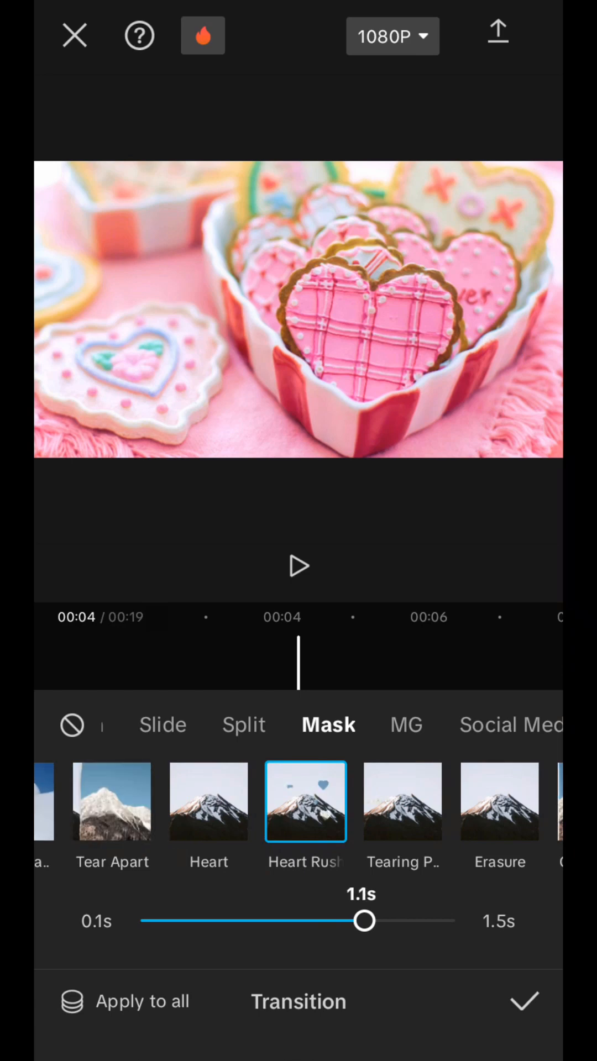
left_click_drag(364, 921, 453, 921)
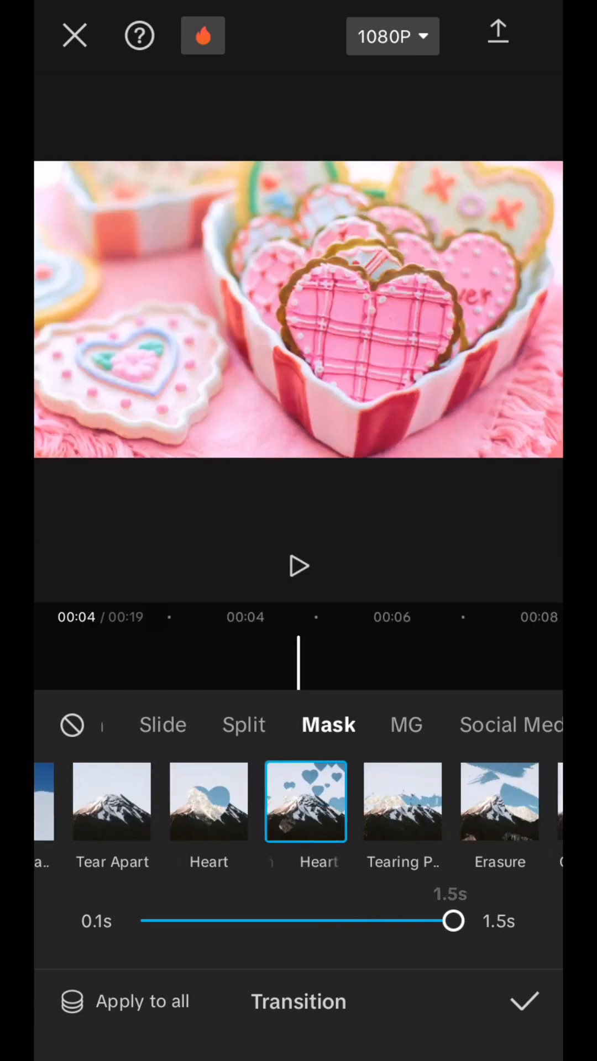
left_click(524, 1002)
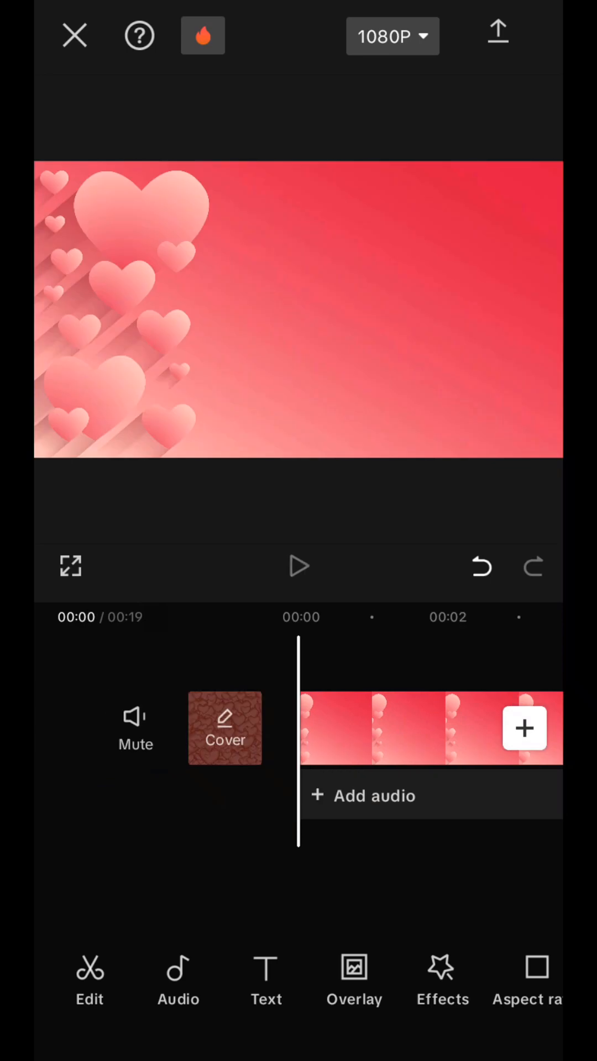
Step: Select the opening 4-second hearts photo clip
left_click(298, 567)
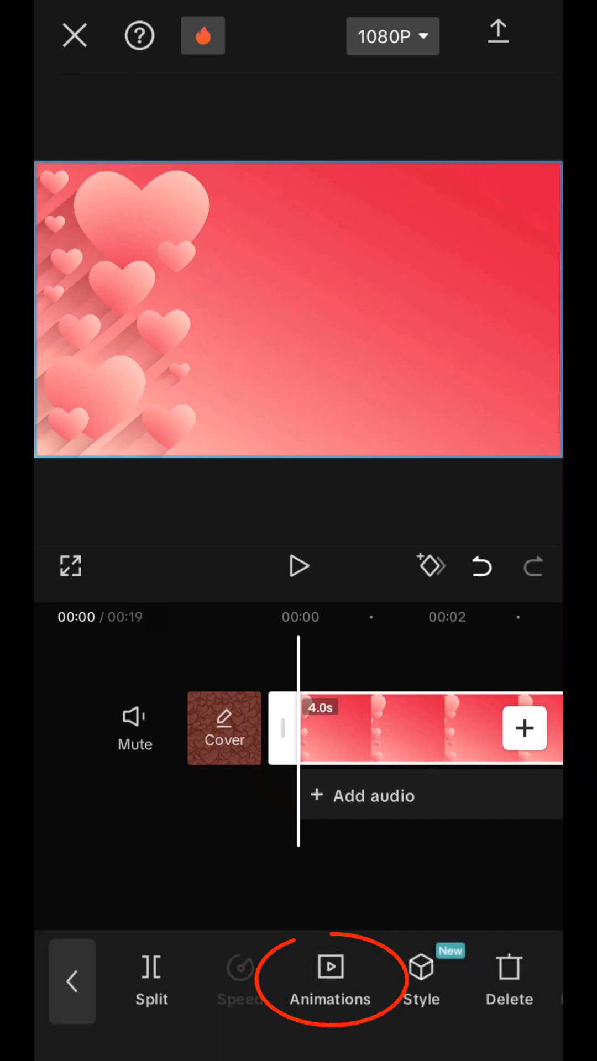
Step: Give the opening hearts photo a Zoom 1 entrance of about 1.4 seconds
left_click(331, 980)
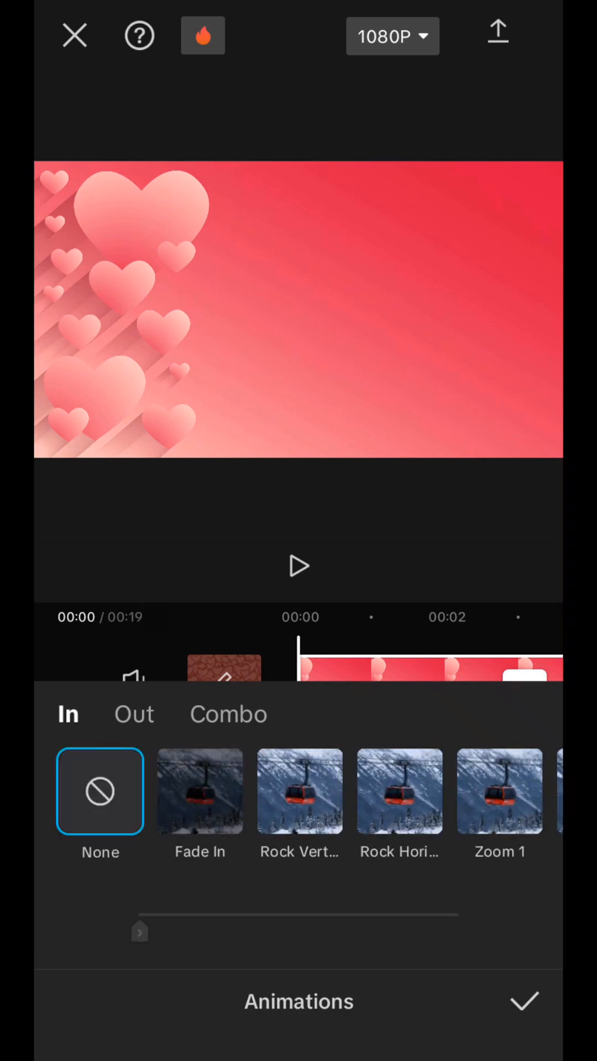
scroll("left", 3)
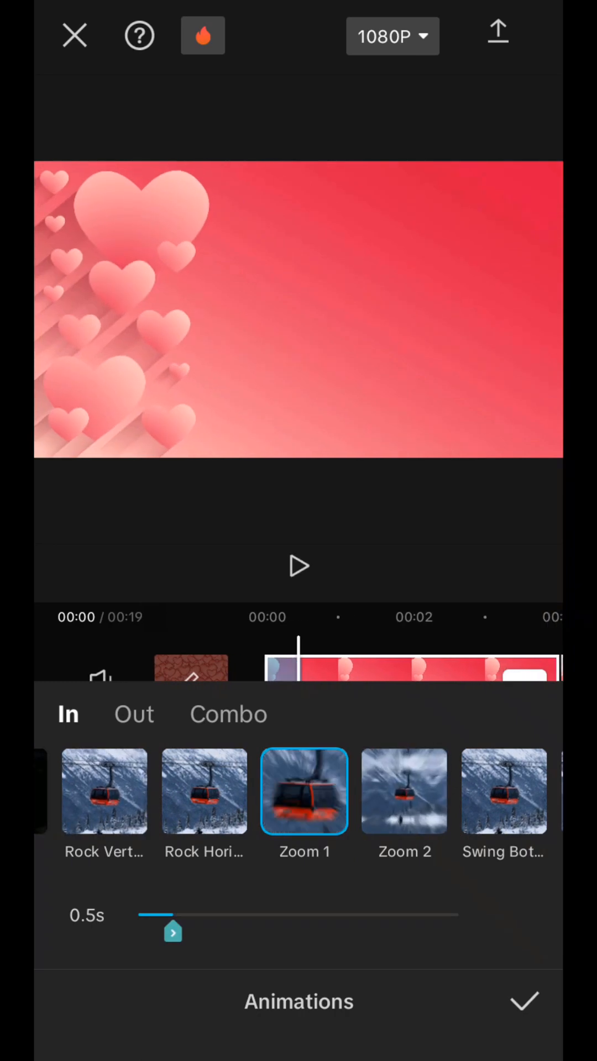
left_click_drag(173, 932, 162, 932)
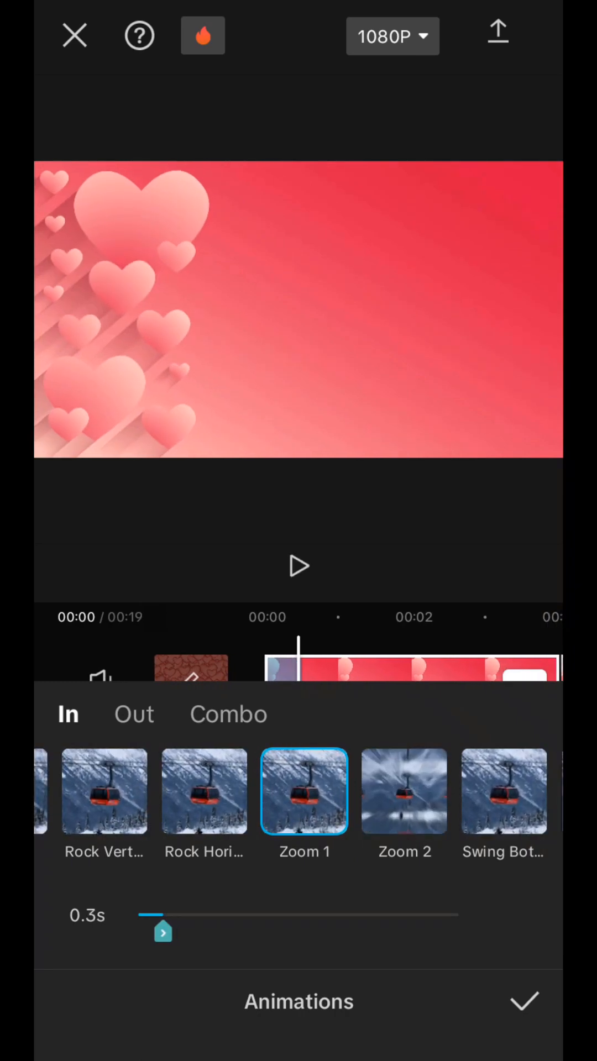
left_click_drag(163, 933, 235, 934)
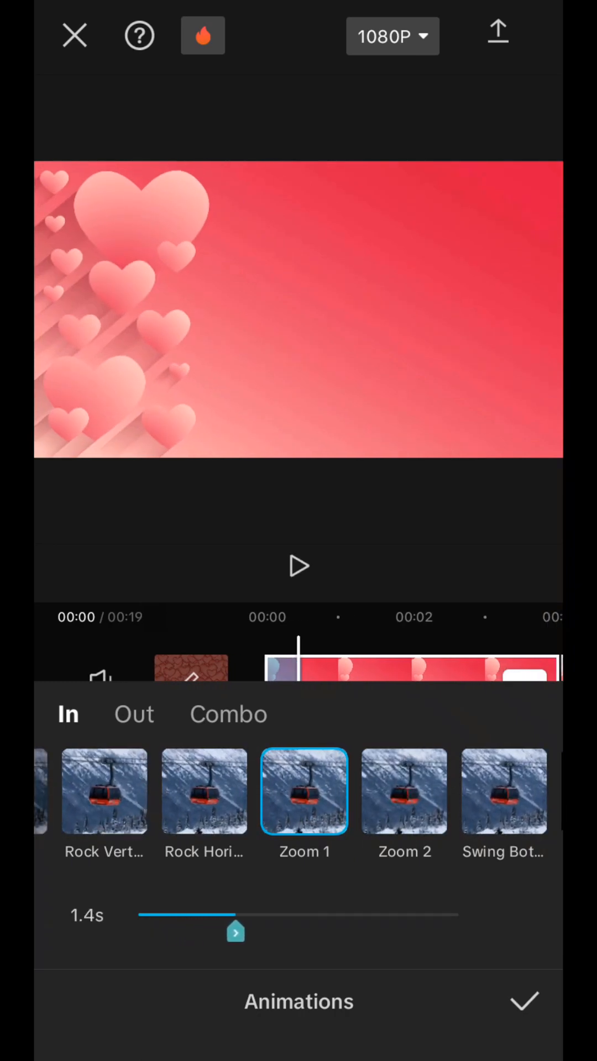
left_click_drag(236, 932, 227, 932)
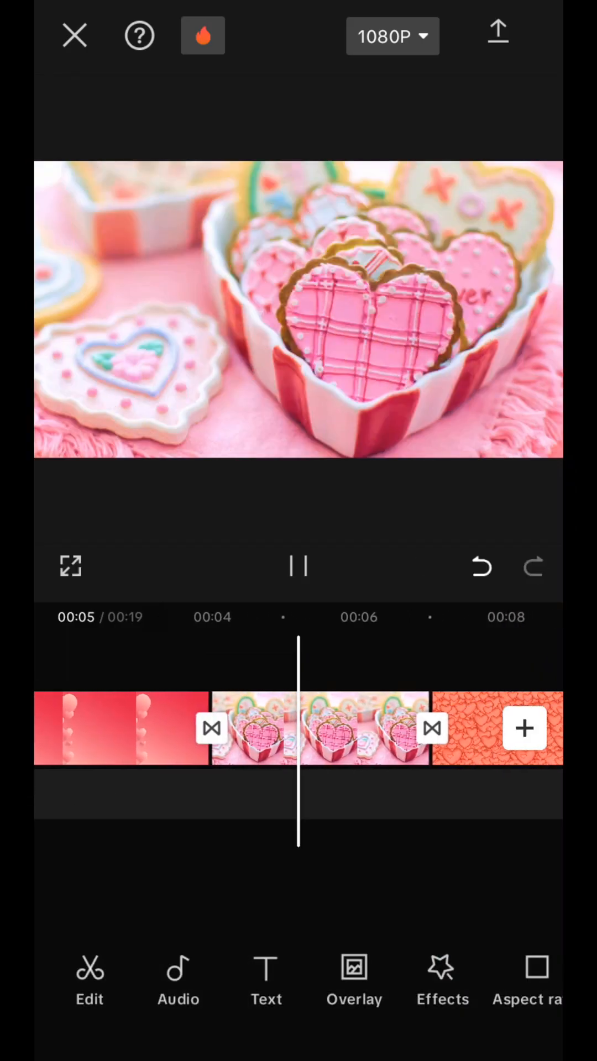
left_click(330, 980)
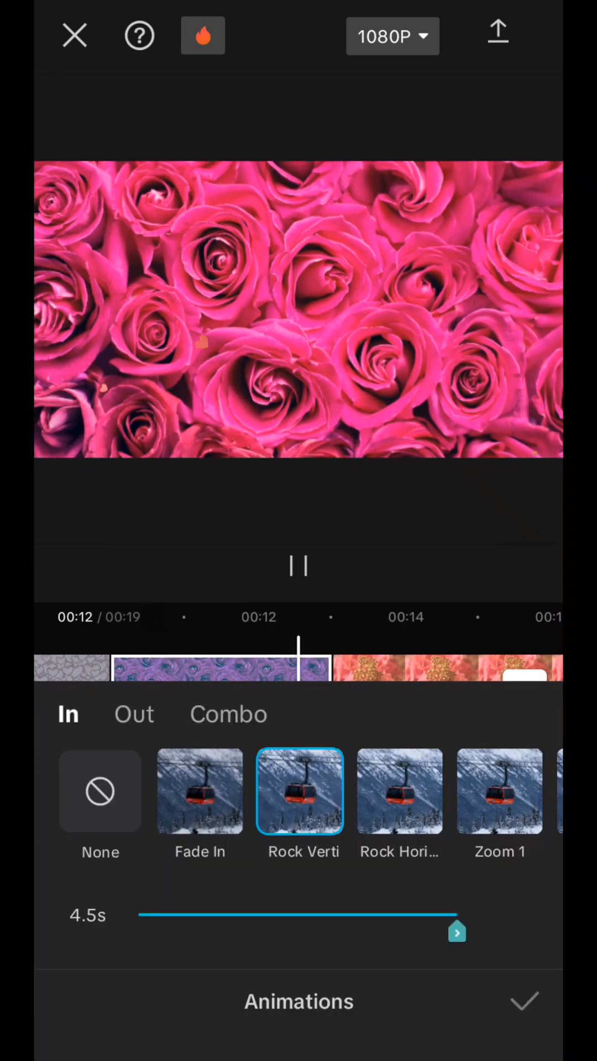
Step: Give the heart-pendant photo a 3.1-second Spin Up 2 entrance and preview it
left_click(524, 1002)
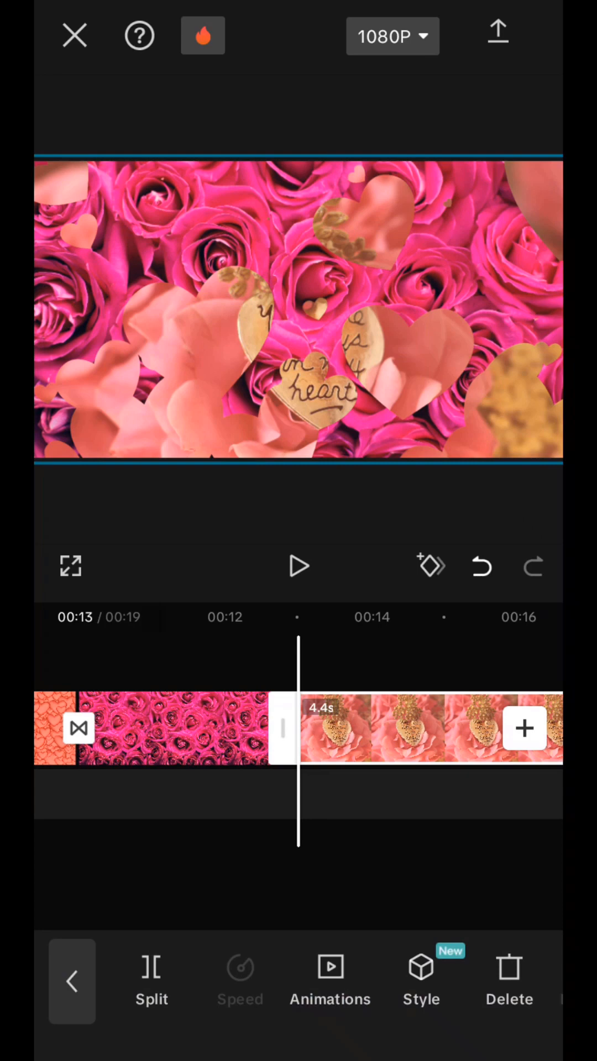
left_click(330, 982)
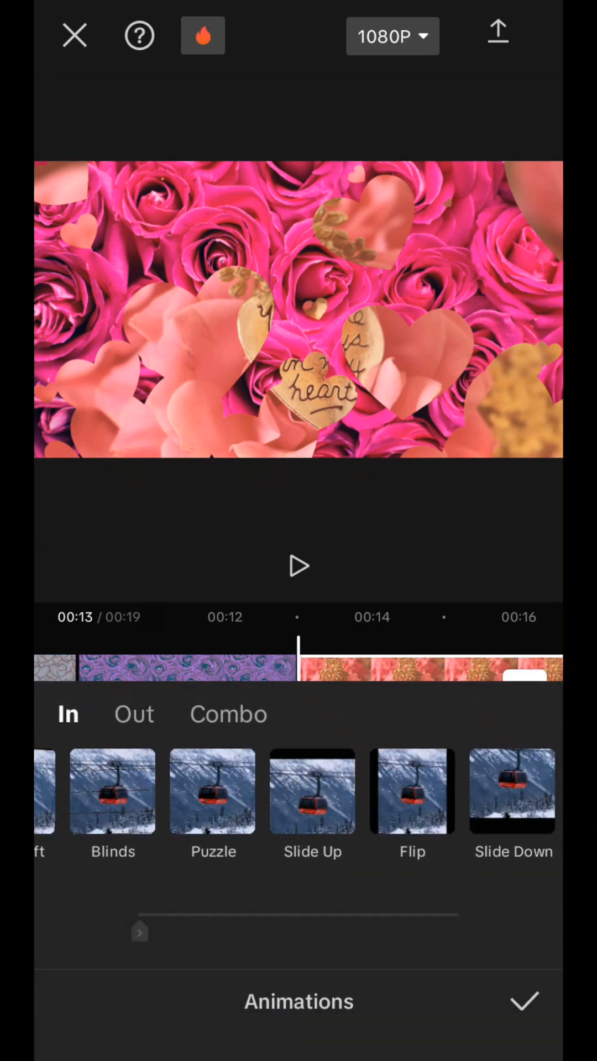
scroll("left", 3)
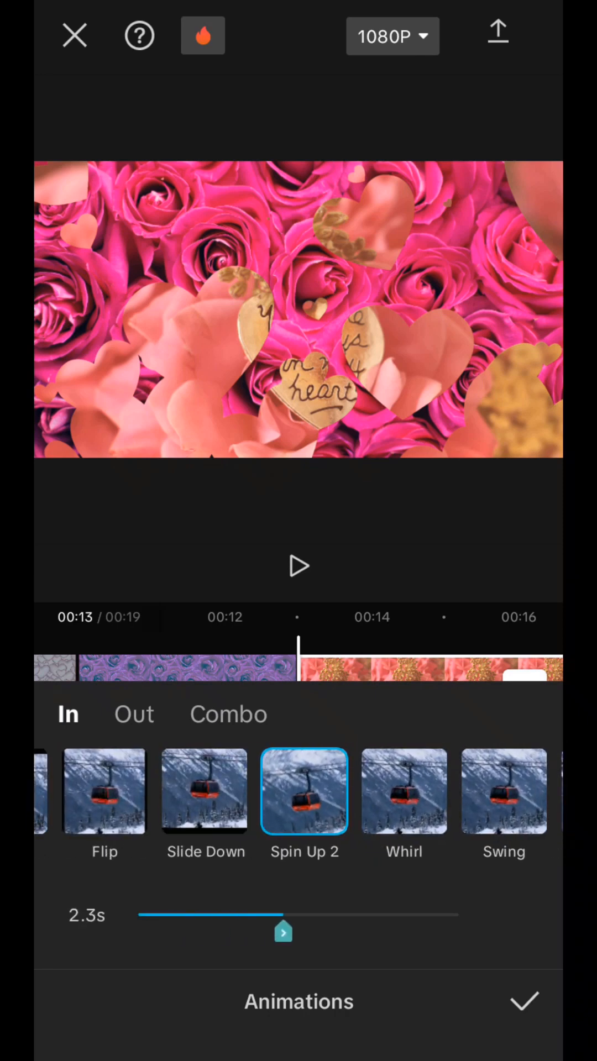
left_click_drag(283, 932, 331, 932)
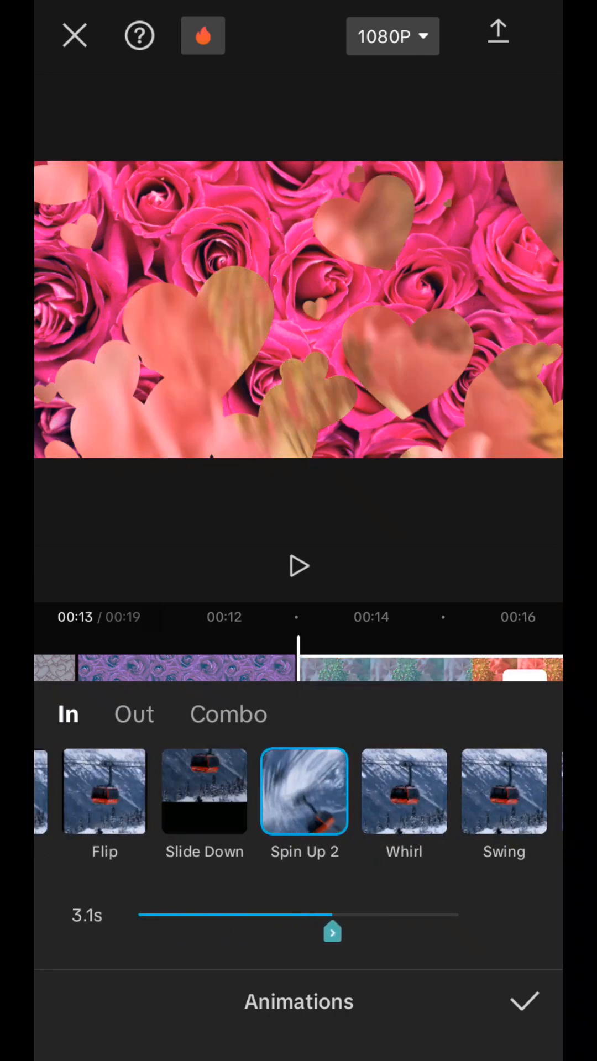
left_click(298, 566)
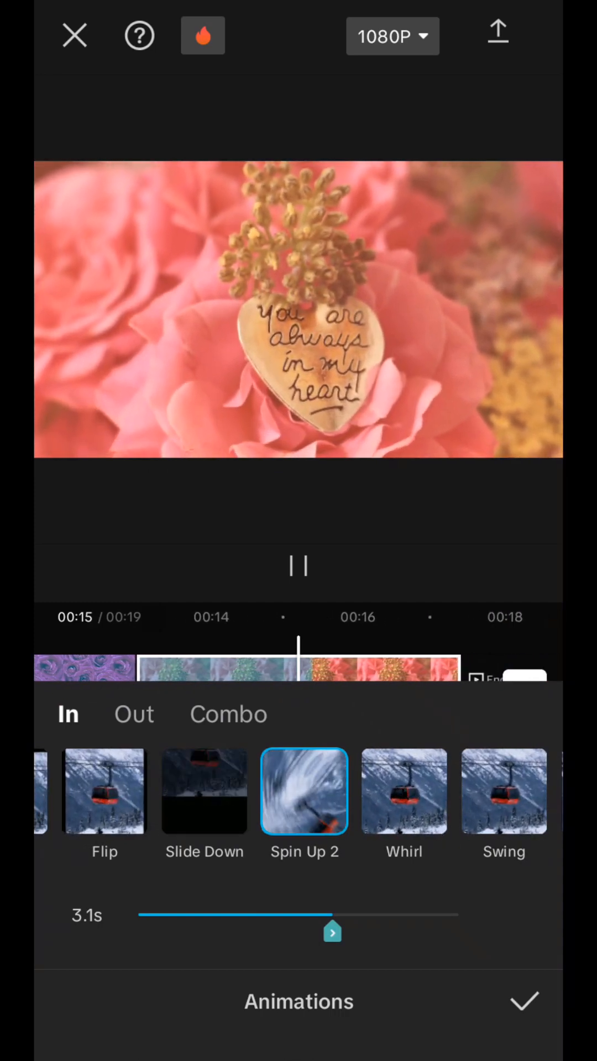
left_click(298, 566)
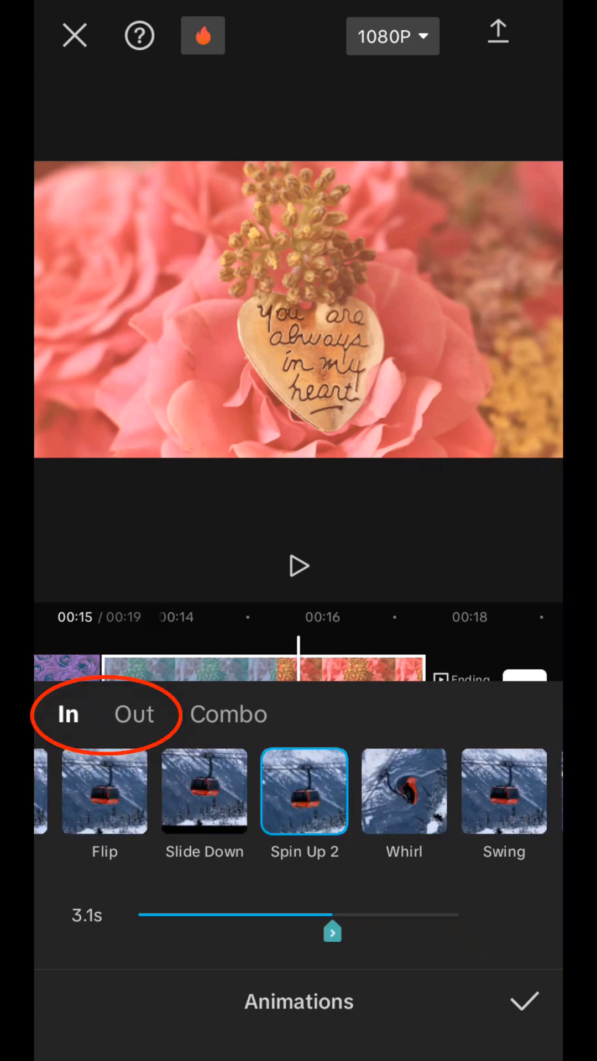
Step: Add a Zoom In exit animation to the pendant photo and return to 00:00
left_click(133, 715)
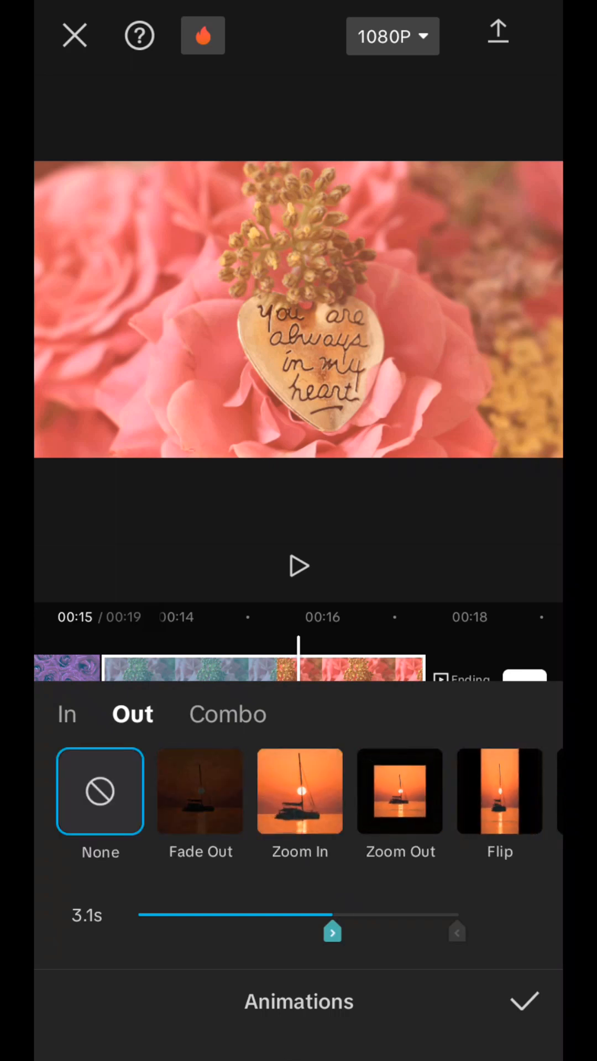
left_click(300, 792)
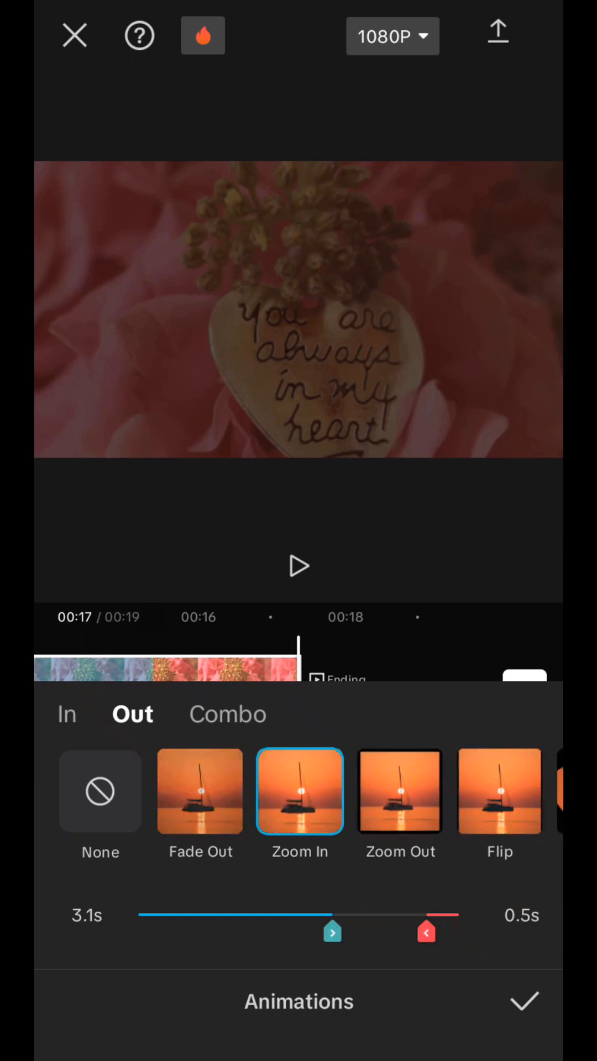
left_click_drag(427, 933, 357, 933)
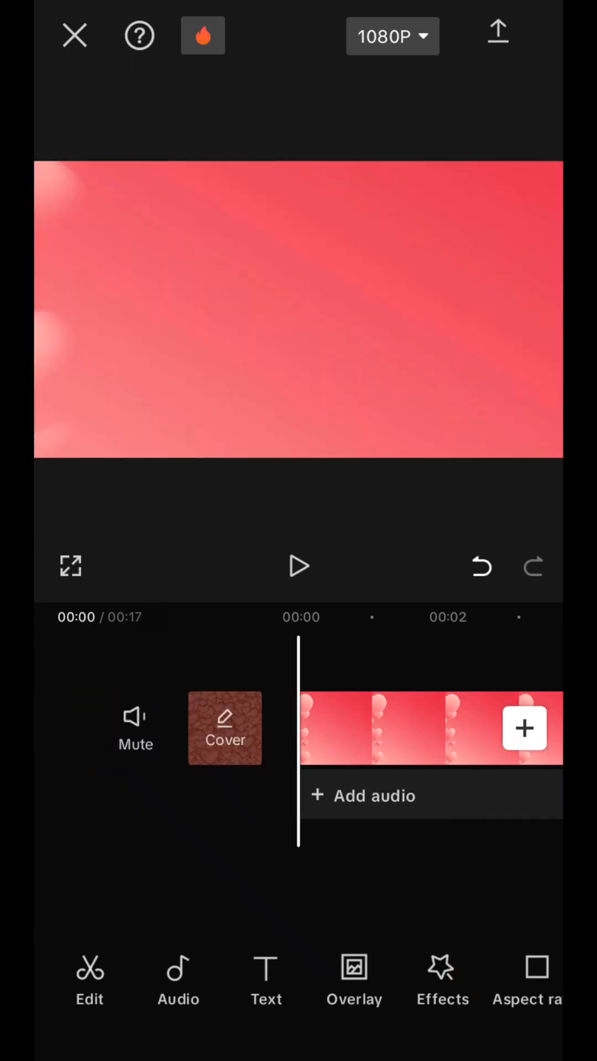
Step: Add a new text caption layer over the opening pink clip
left_click(298, 566)
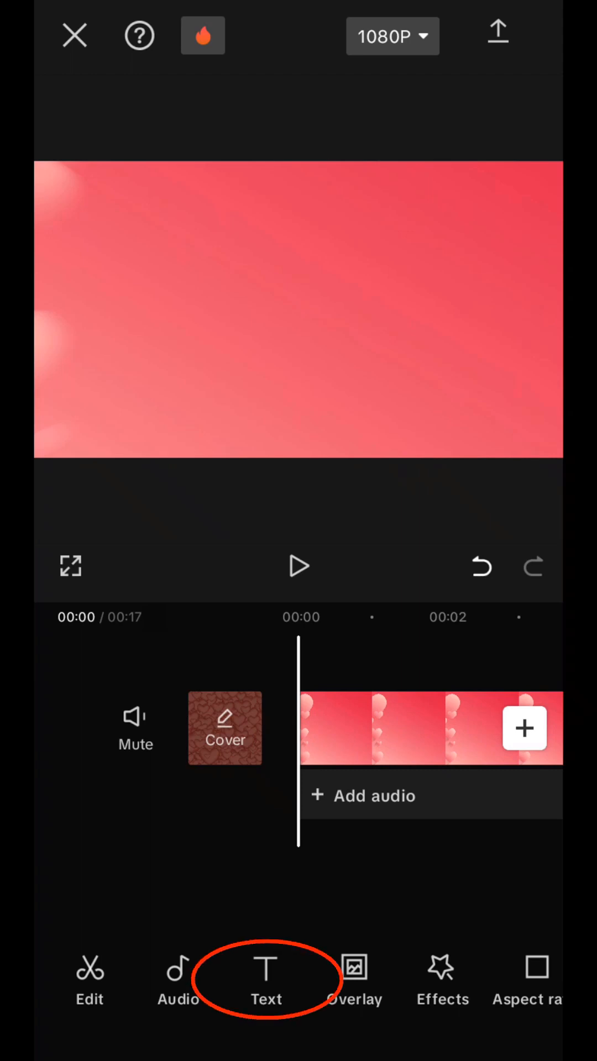
left_click(266, 981)
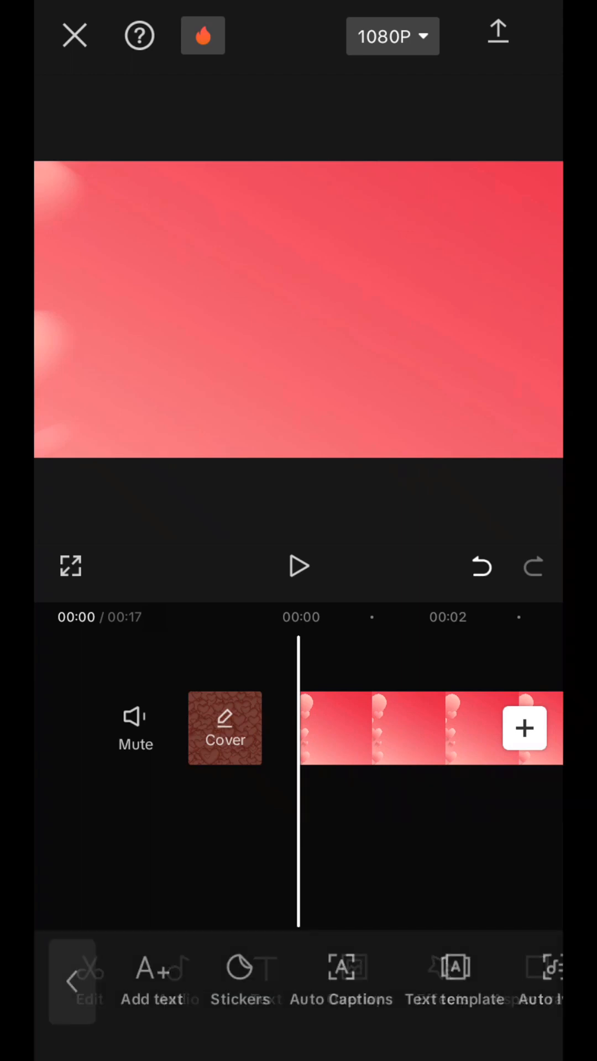
left_click(152, 982)
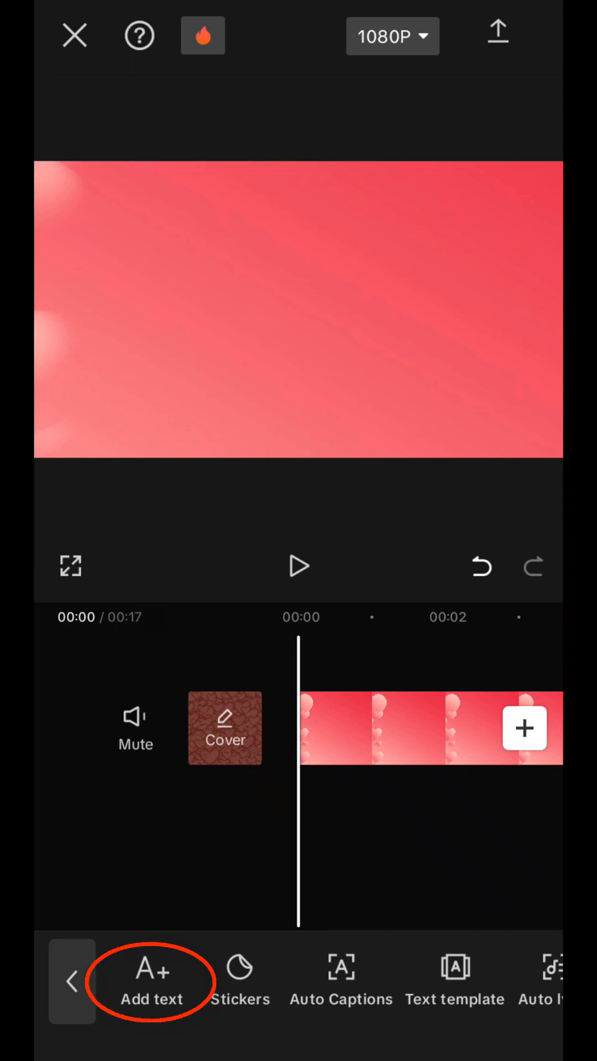
left_click(152, 982)
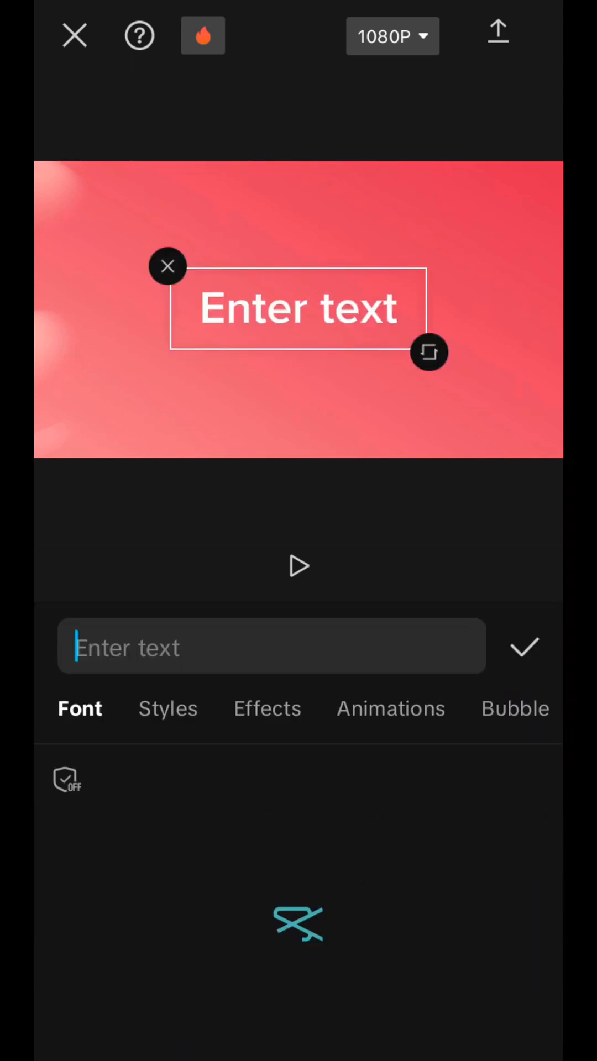
Step: Enter 'Happy Valentines Day!' with line breaks after Happy and Valentines
left_click(271, 646)
type("Happy Valentines Day!")
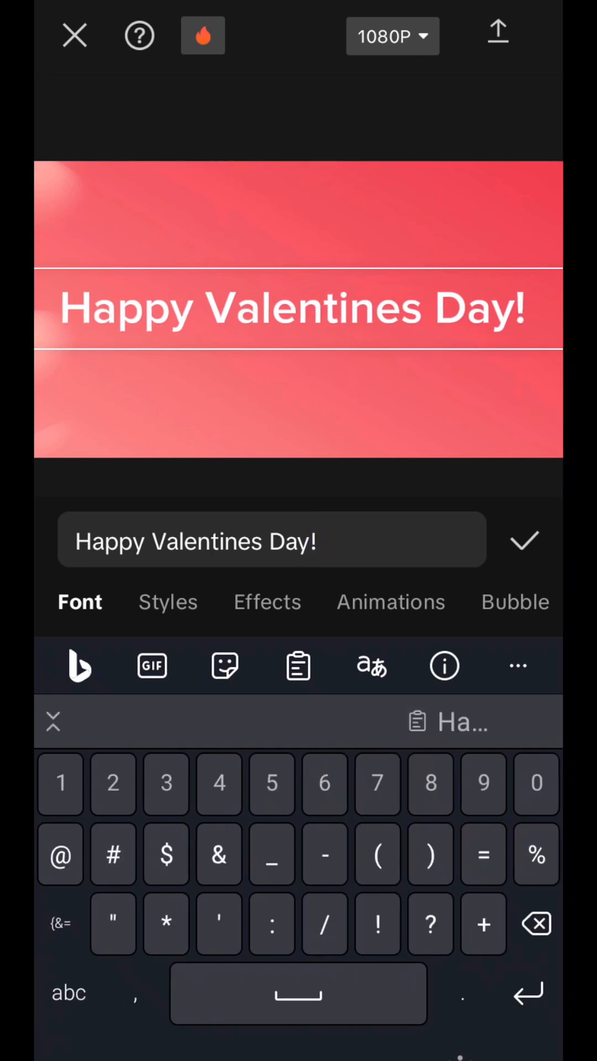
left_click(147, 542)
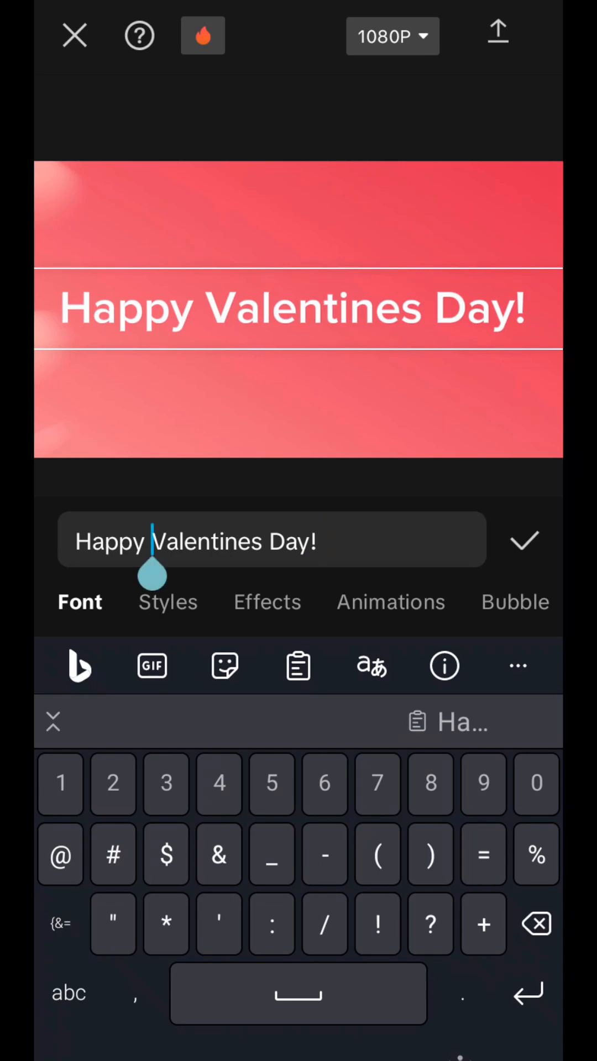
key("enter")
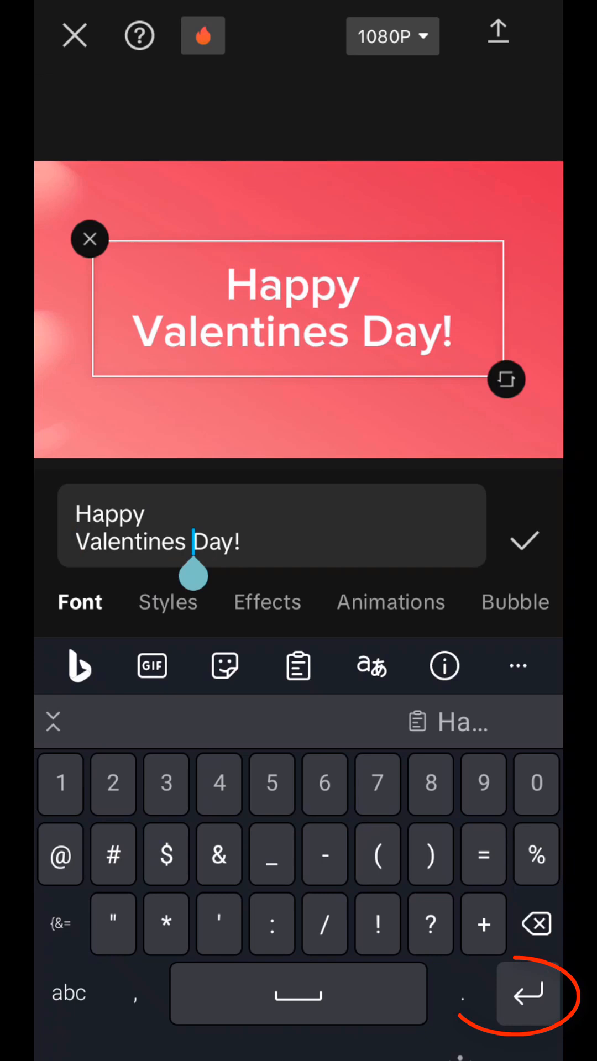
key("enter")
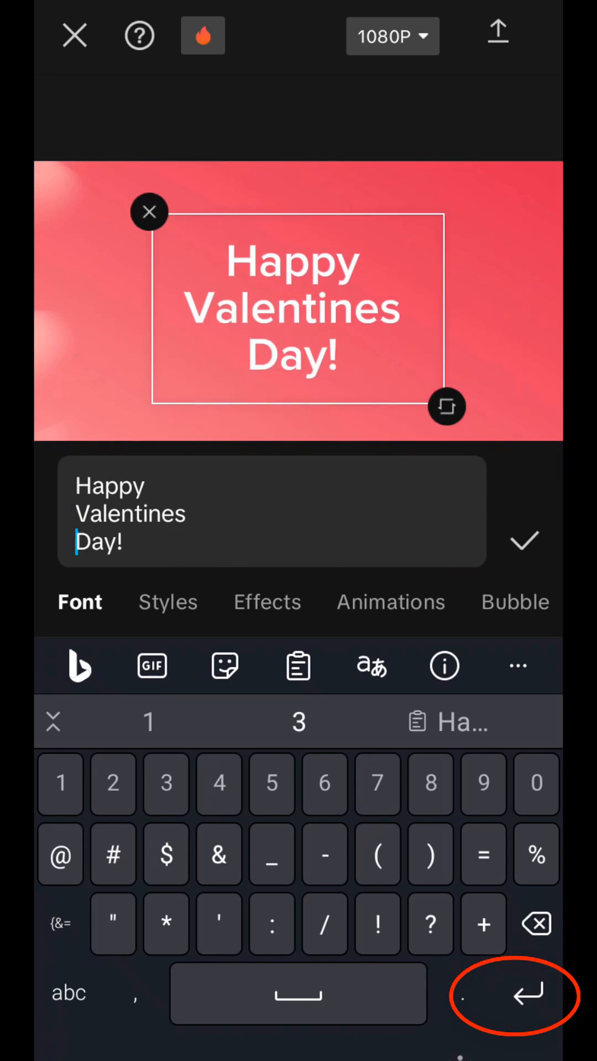
left_click(167, 601)
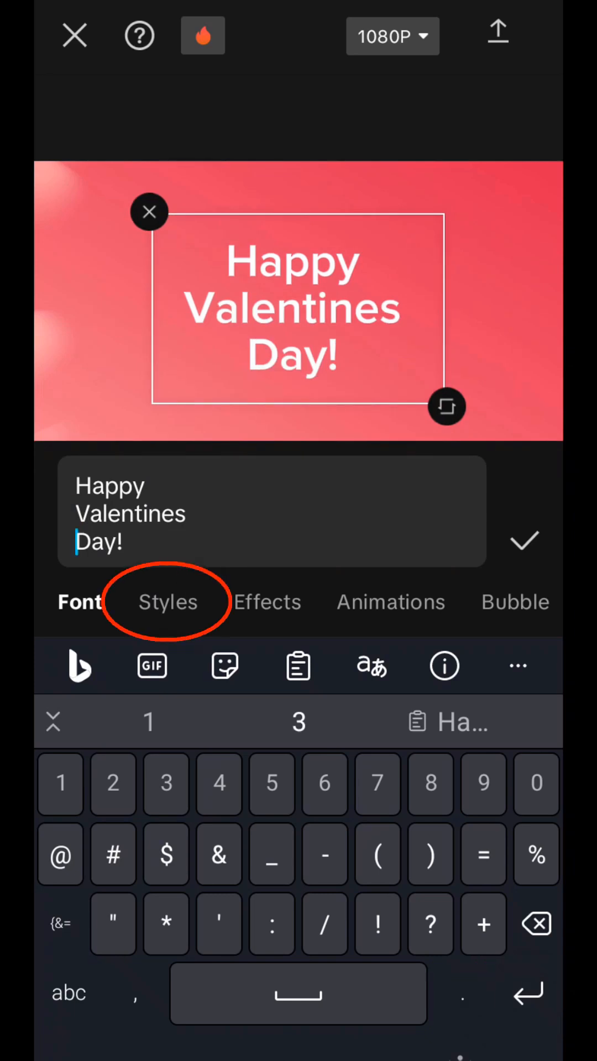
Step: Apply the yellow preset style with a dark outline to the Valentine caption
left_click(167, 602)
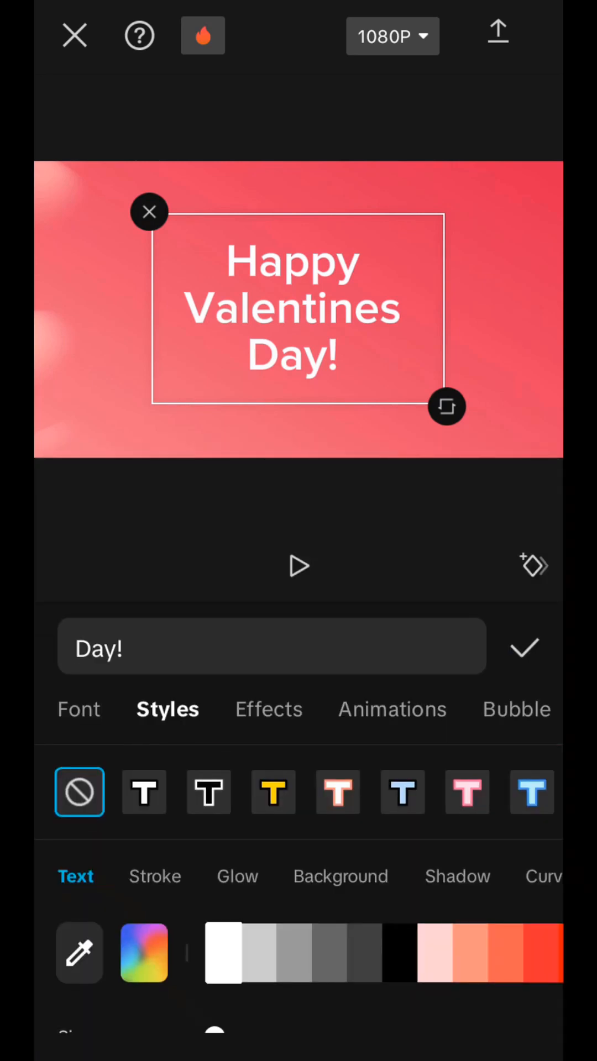
left_click(467, 792)
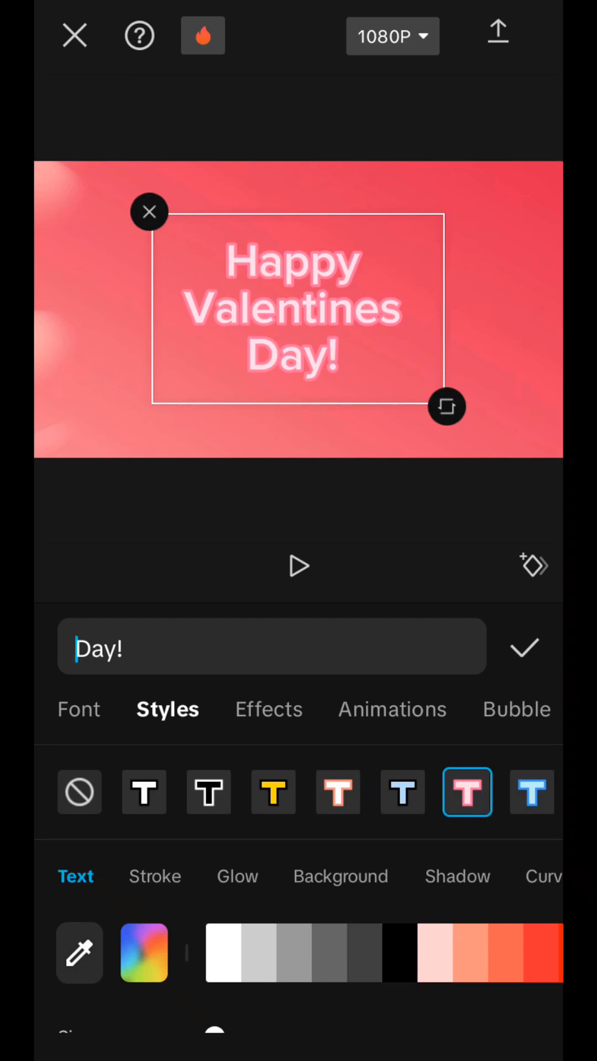
left_click(366, 792)
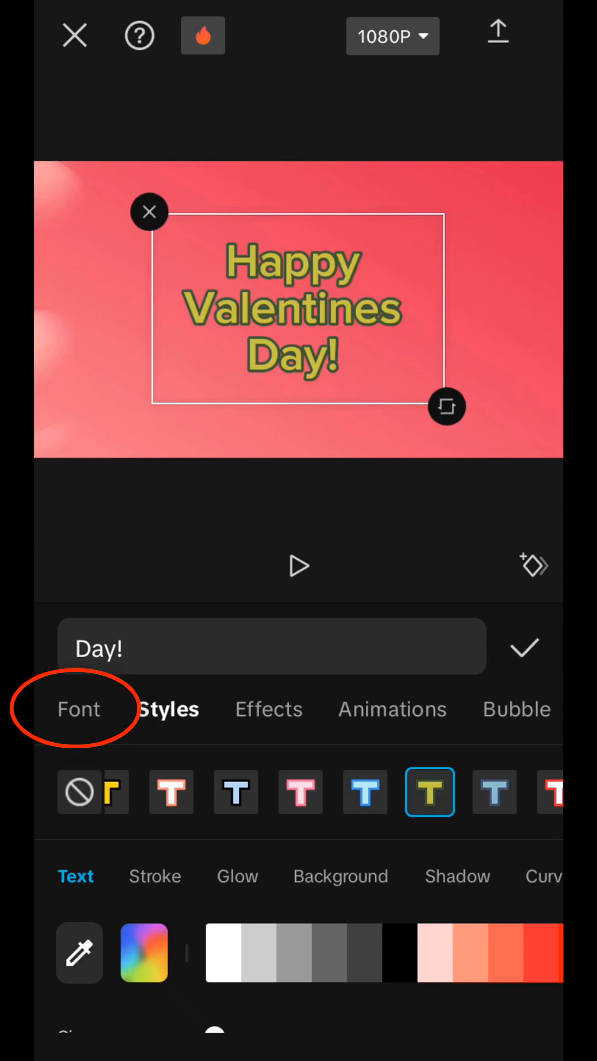
Step: Switch the caption from the system font to the handwritten Freehand typeface
left_click(80, 709)
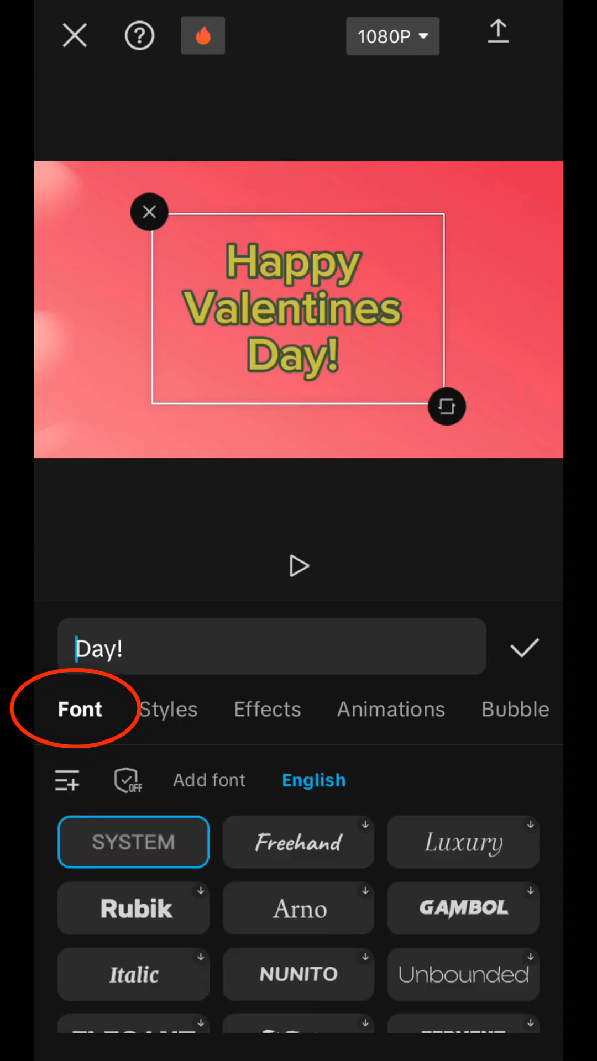
left_click(298, 843)
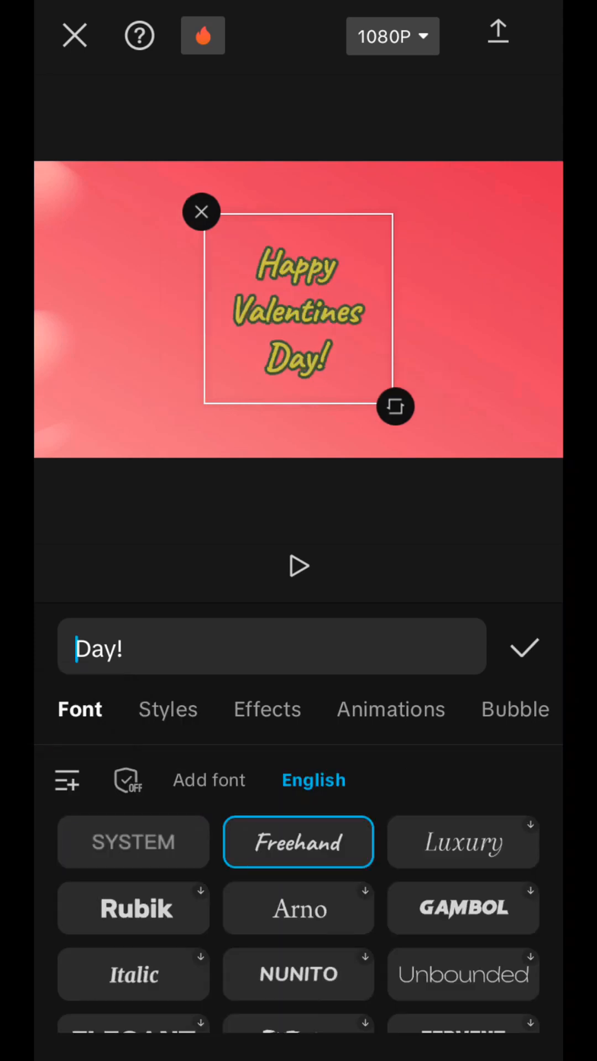
scroll("down", 3)
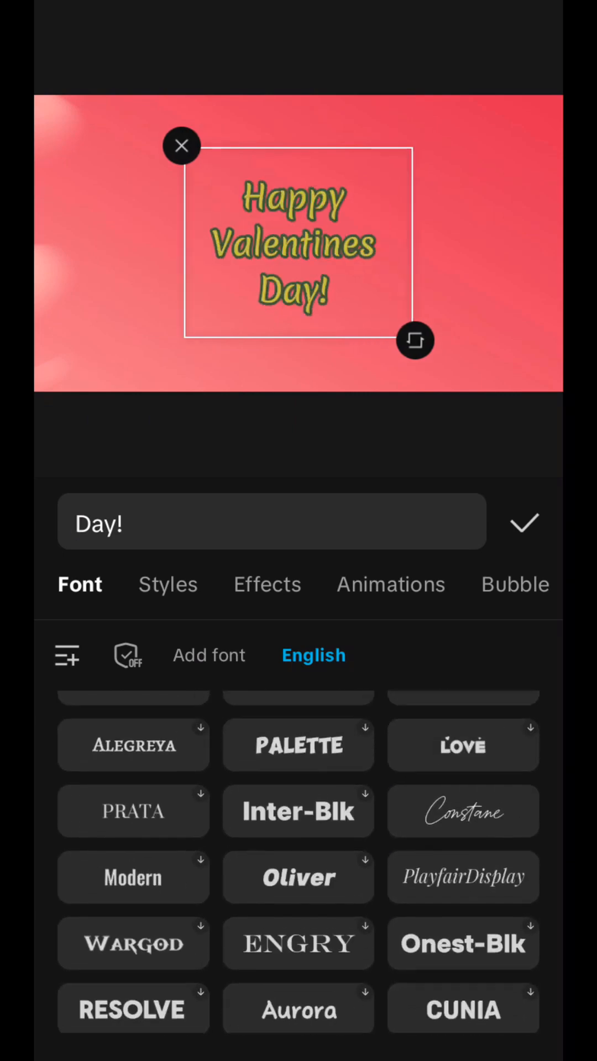
Step: Apply a pink neon glow effect from the Pink category to the caption
left_click(266, 584)
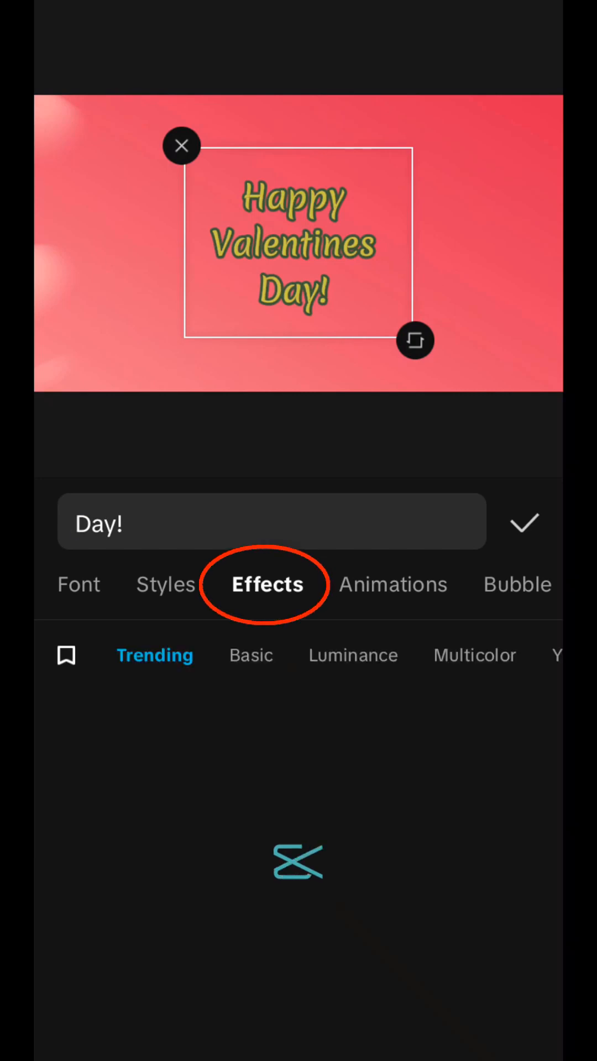
left_click(267, 584)
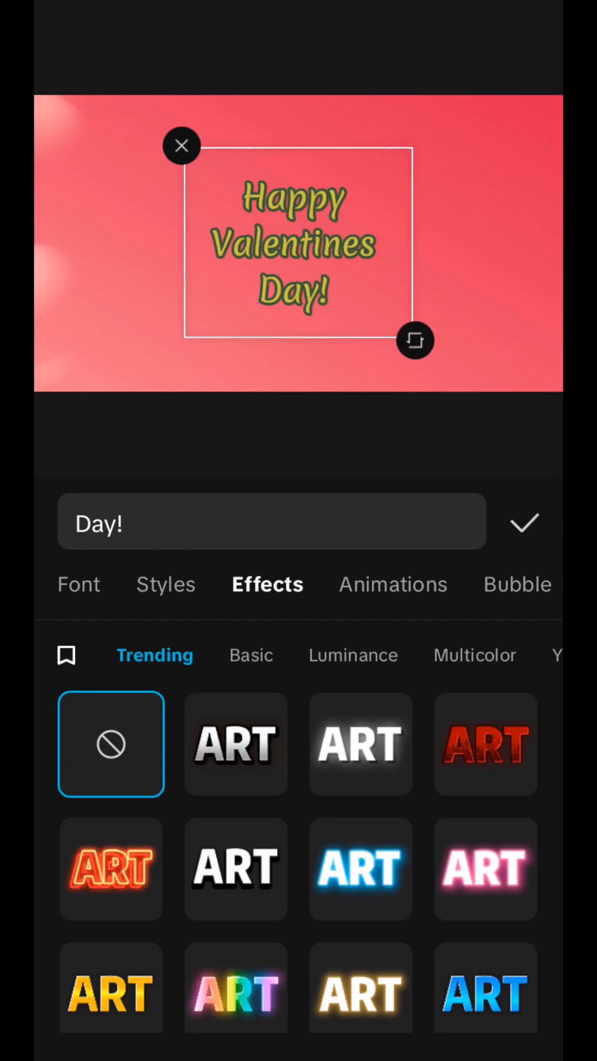
scroll("down", 3)
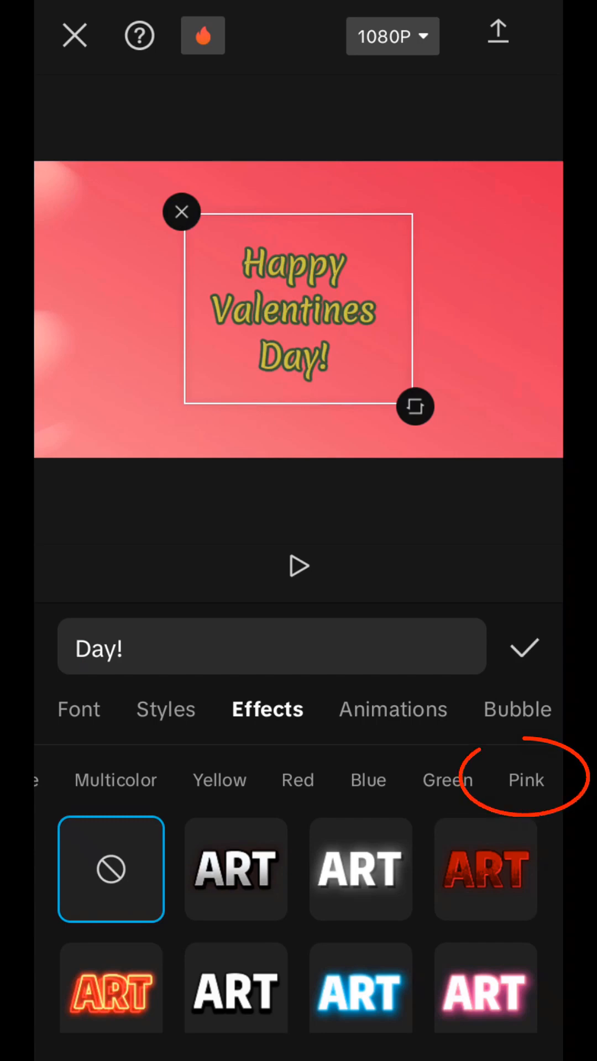
left_click(526, 779)
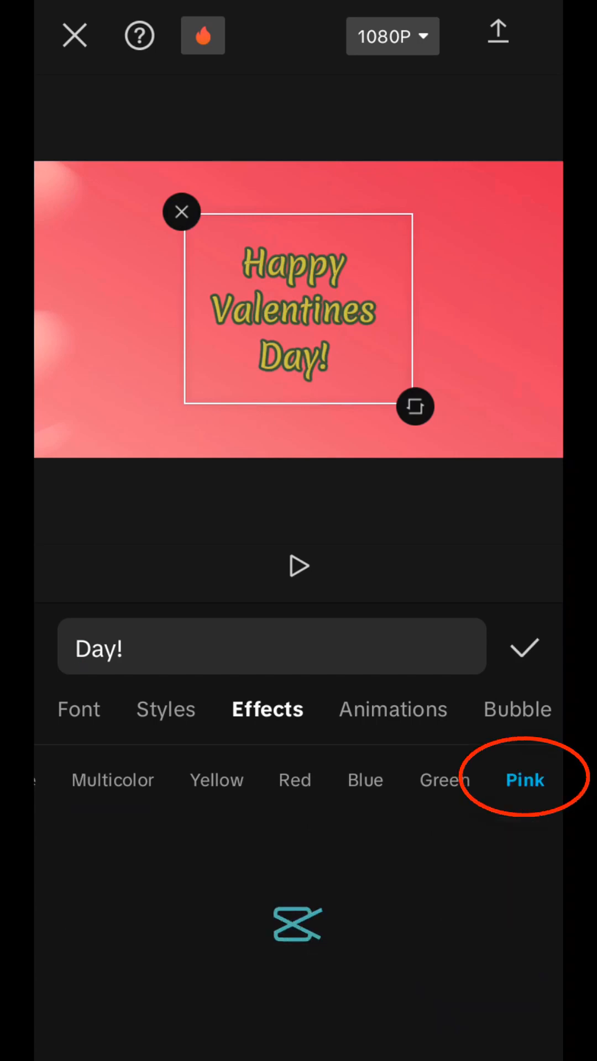
left_click(524, 779)
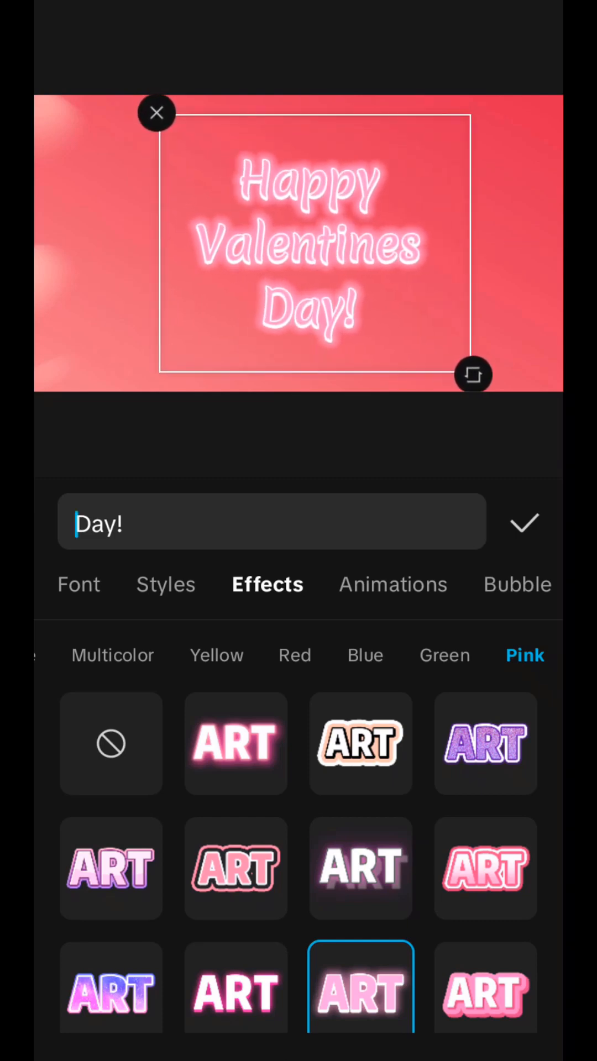
left_click(381, 584)
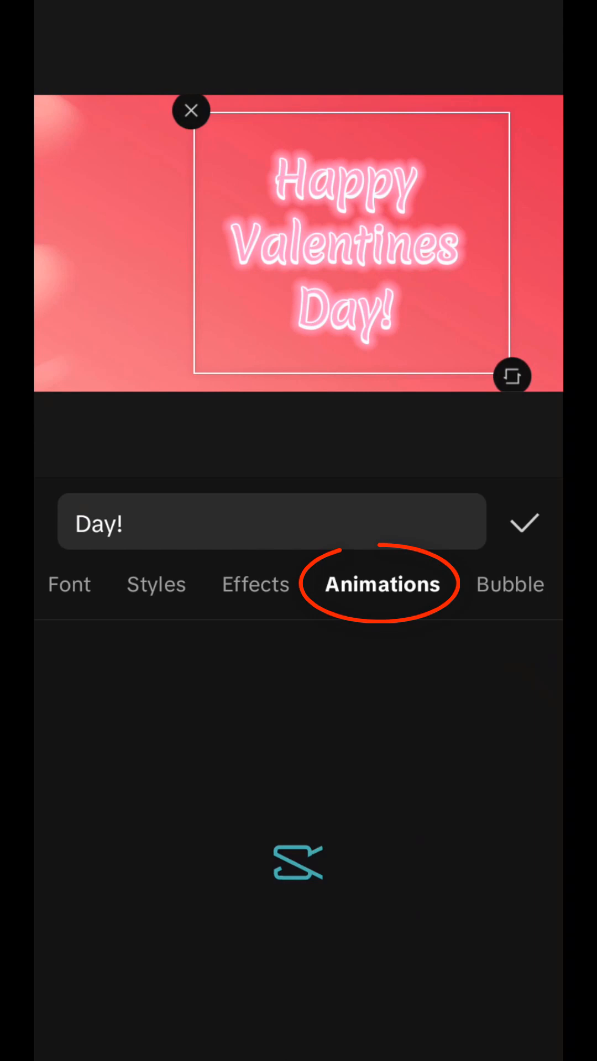
Step: Give the neon caption a Fold entrance animation lasting about 1.7 seconds
left_click(382, 584)
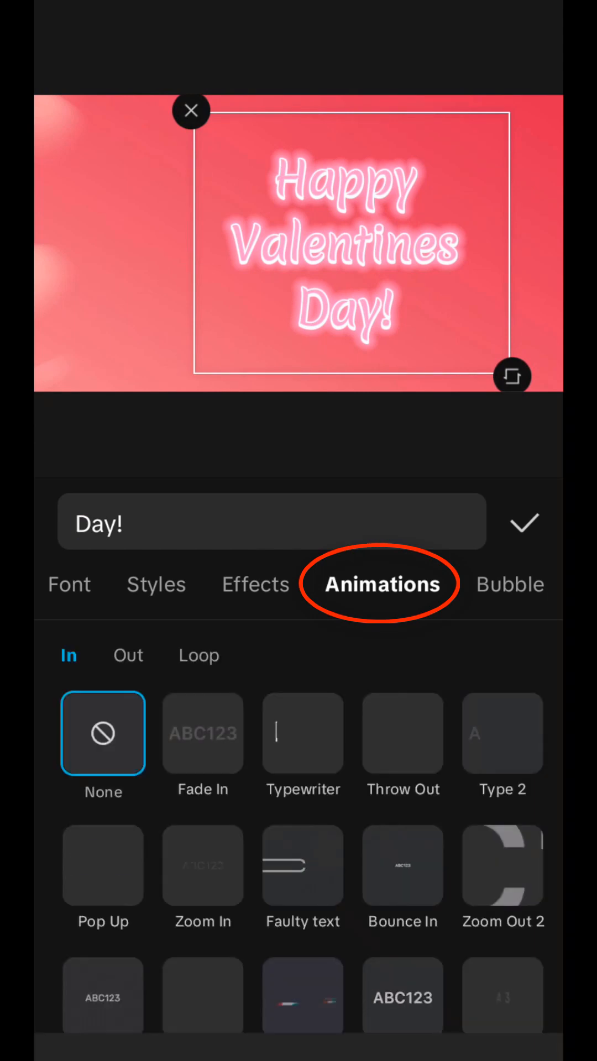
scroll("up", 3)
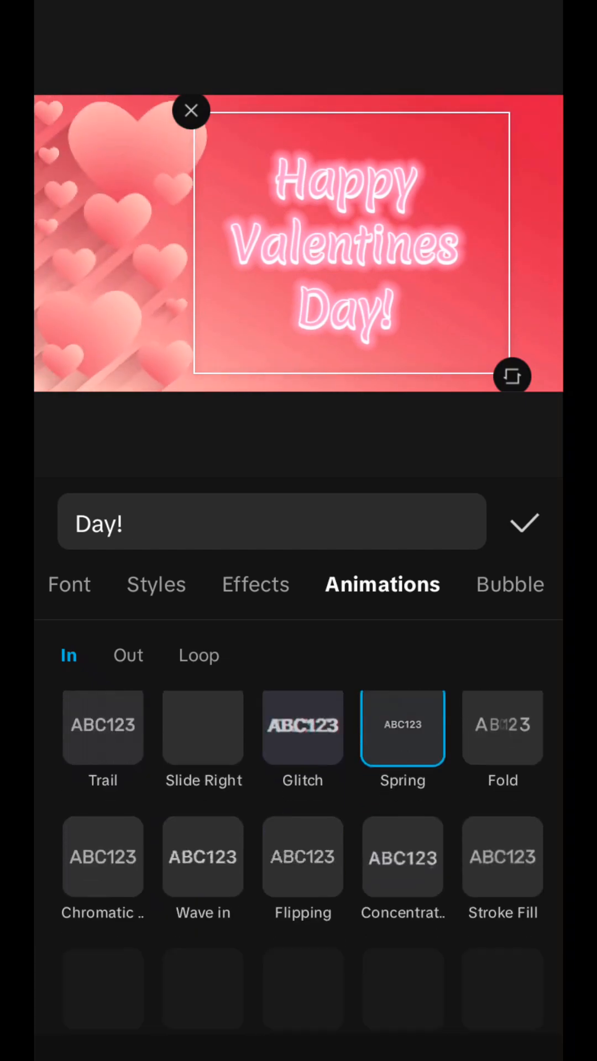
scroll("down", 3)
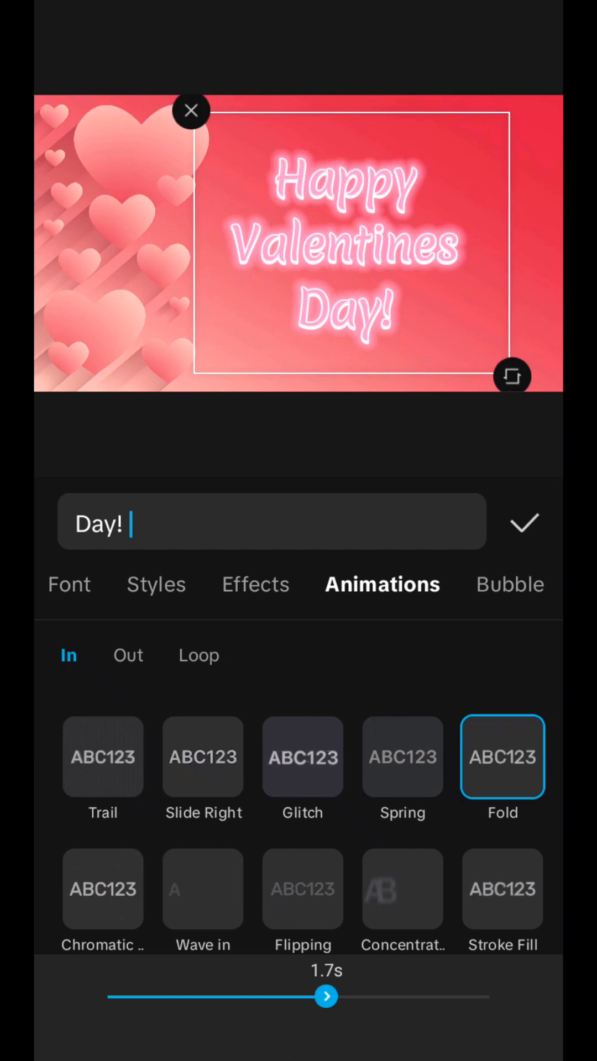
left_click_drag(325, 996, 363, 996)
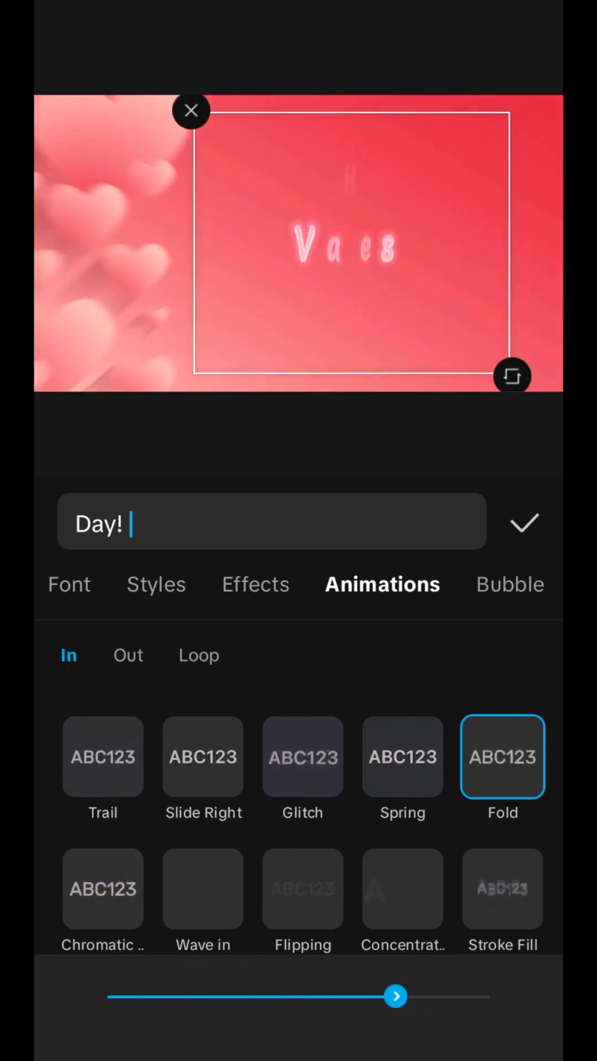
left_click_drag(396, 996, 355, 996)
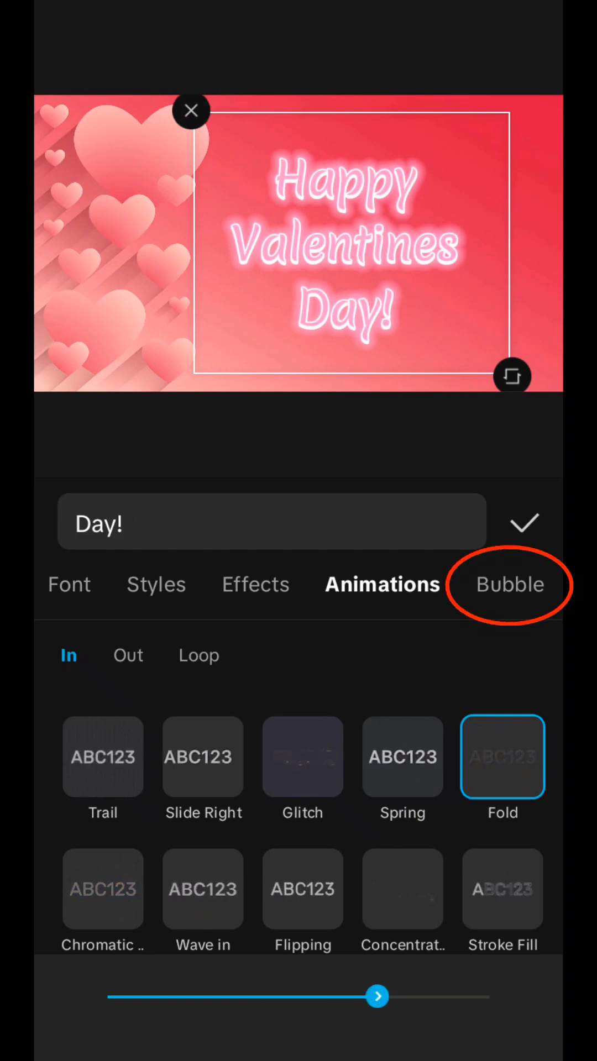
Step: Keep the caption with no speech bubble and close the text editor
left_click(508, 585)
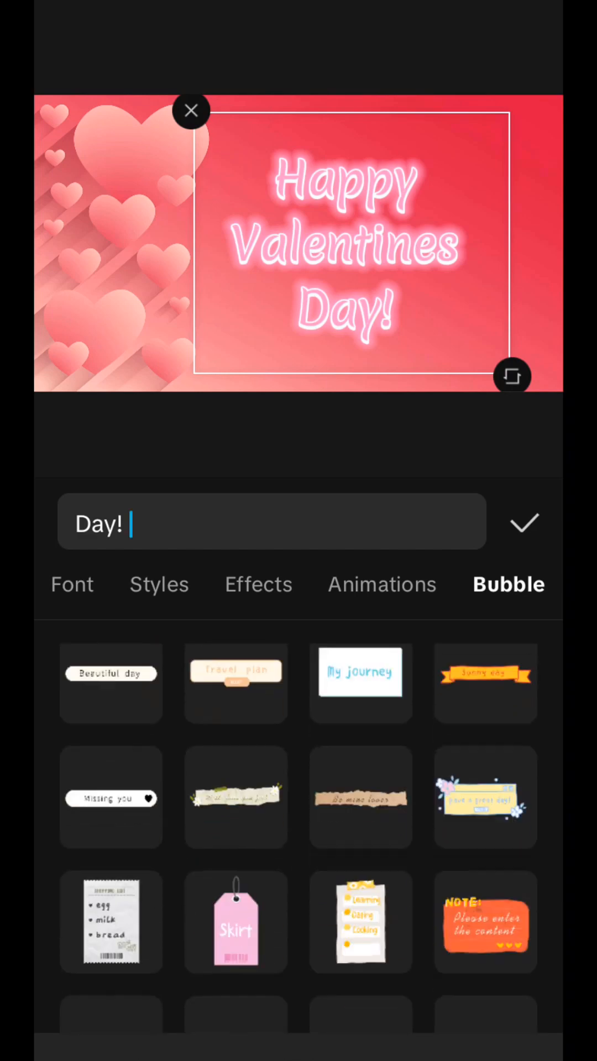
left_click(110, 823)
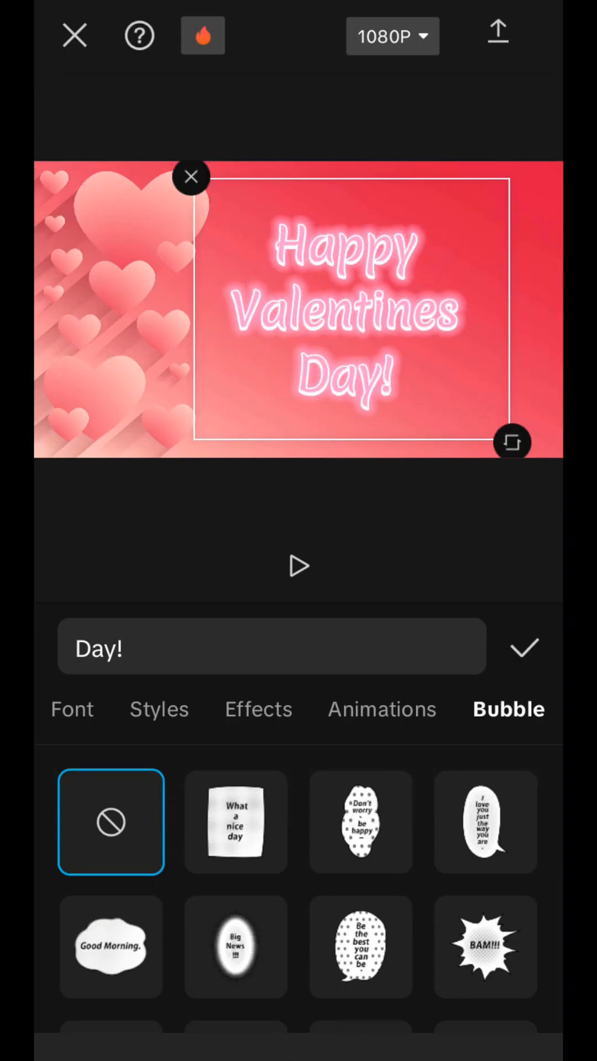
left_click(524, 647)
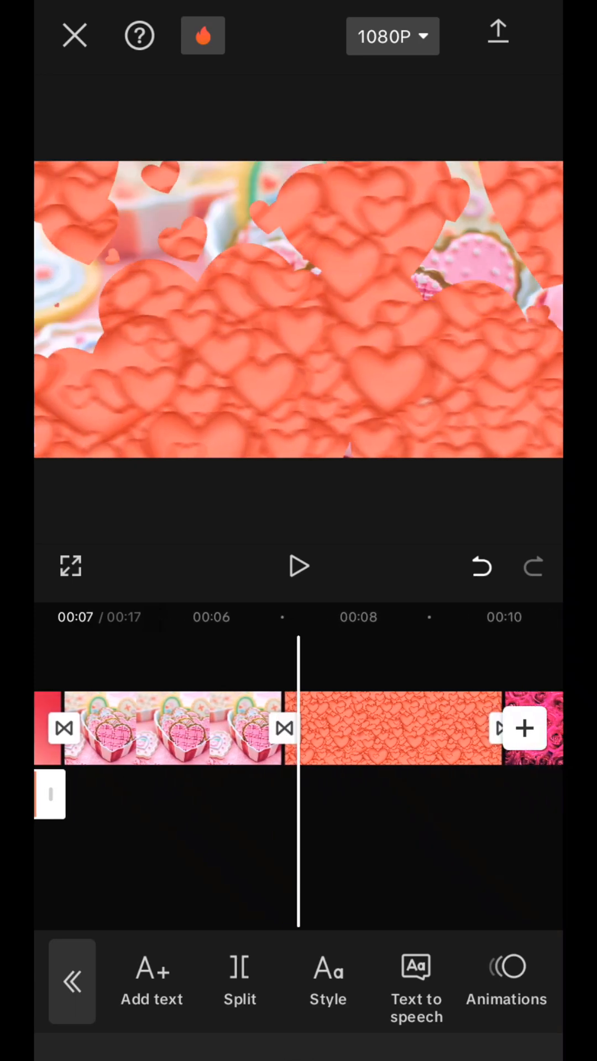
Step: Add a neon caption 'I love you with all my heart' split over three lines on the hearts photo
left_click(151, 982)
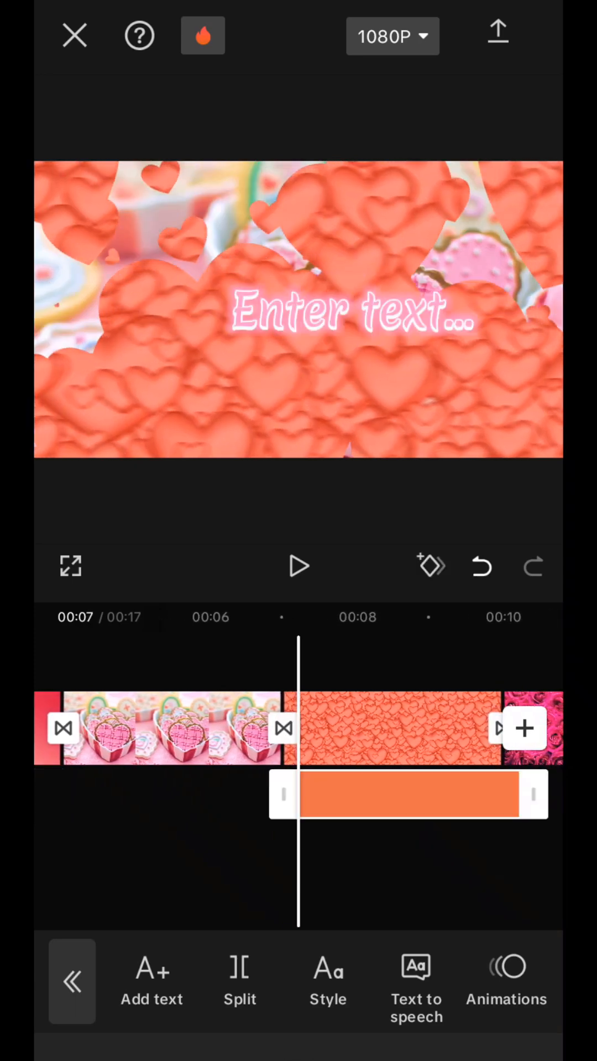
type("I love you with all my heart")
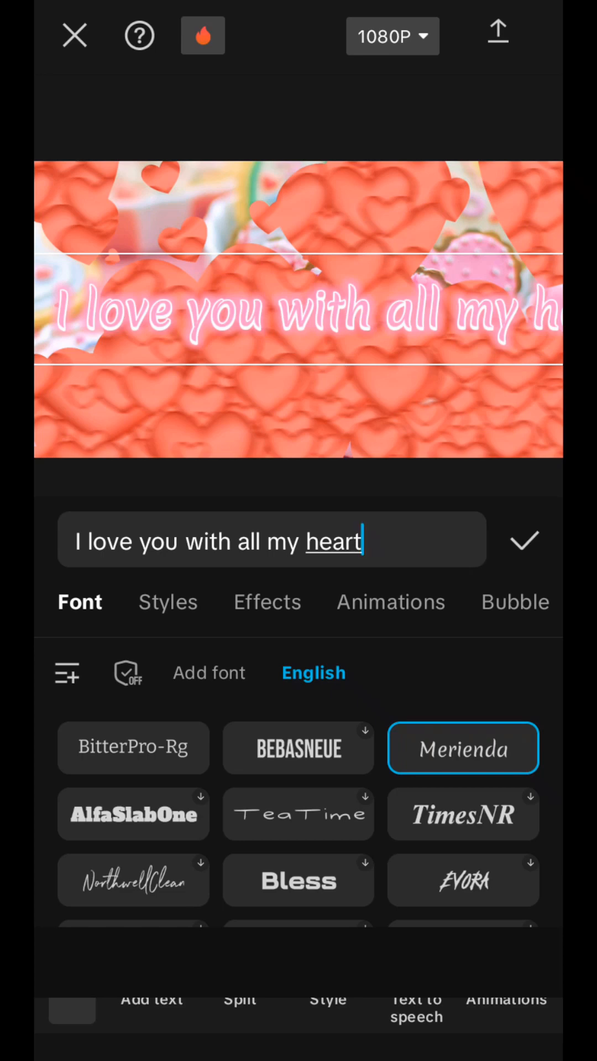
left_click(271, 541)
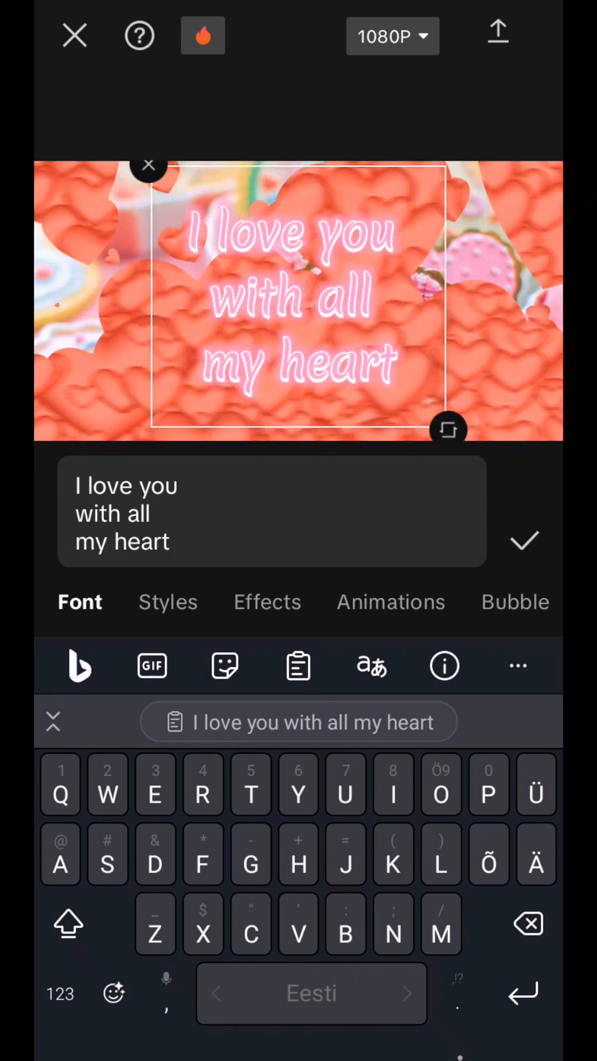
left_click(77, 542)
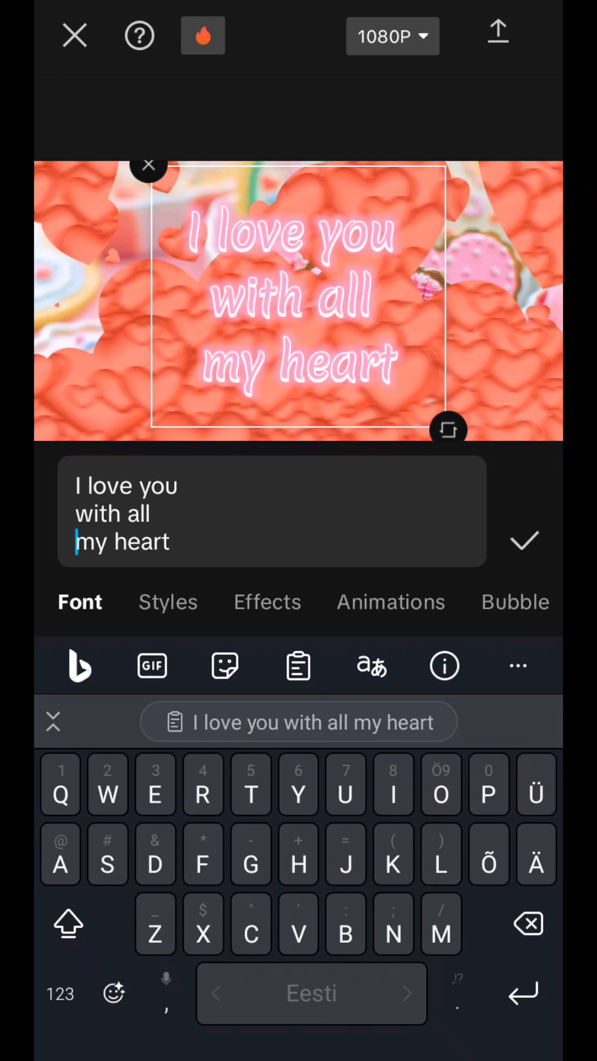
left_click(390, 601)
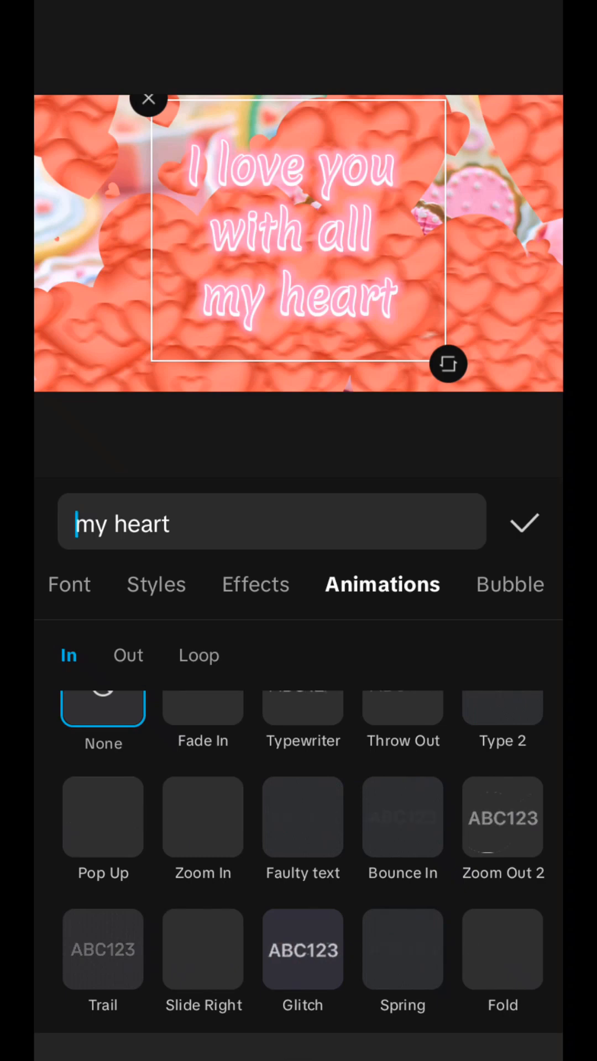
Step: Give the caption a looping animation at adjusted speed lasting through the hearts photo
left_click(198, 656)
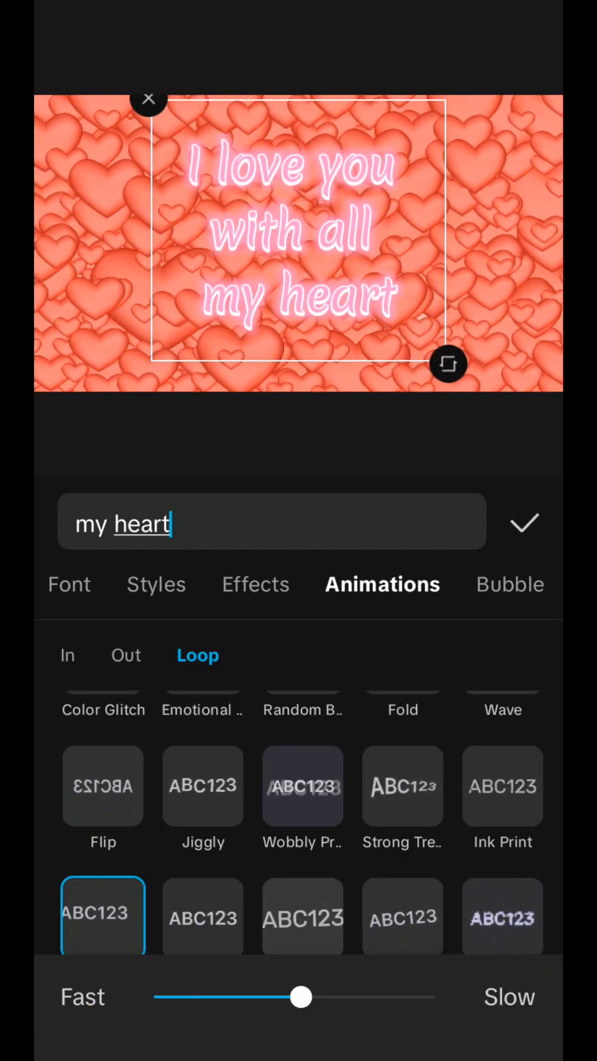
left_click_drag(301, 997, 345, 997)
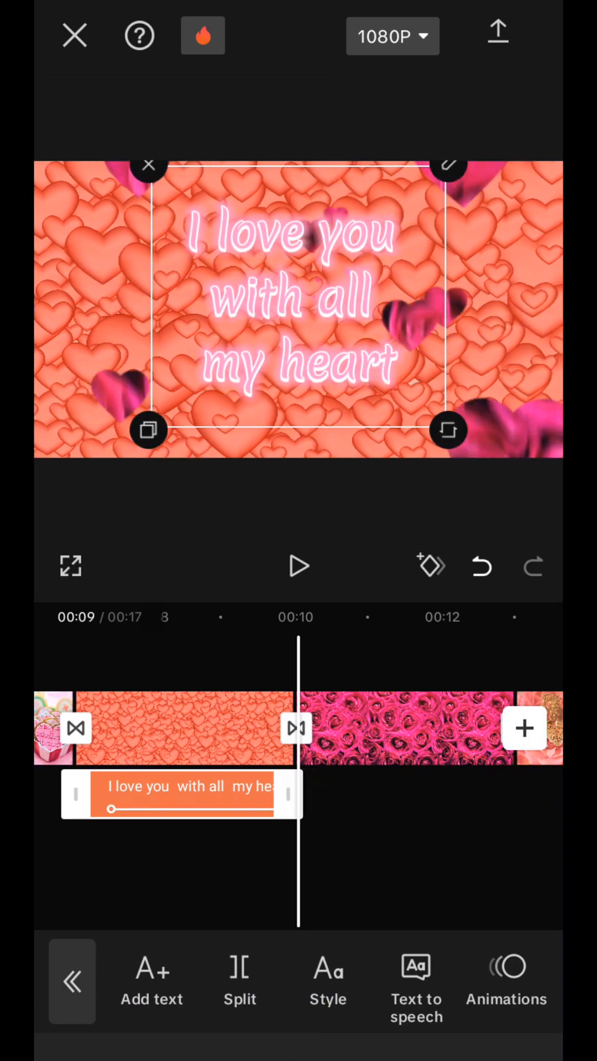
left_click(297, 566)
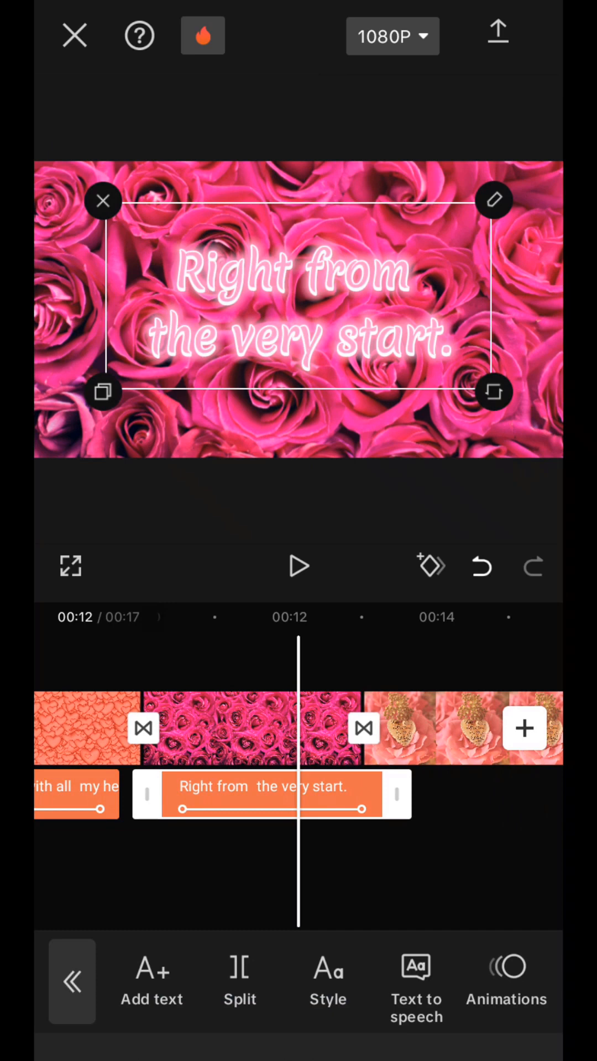
Step: Adjust the 'Right from the very start.' text clip over the roses photo
left_click_drag(404, 795, 366, 795)
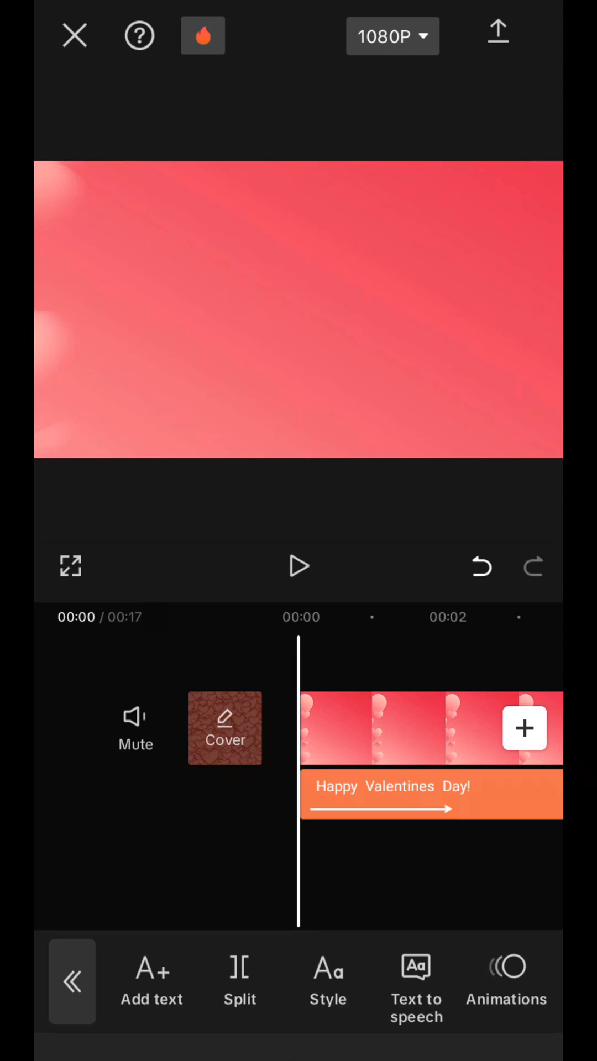
Step: Return to the main toolbar and open the Audio sound library
left_click(73, 982)
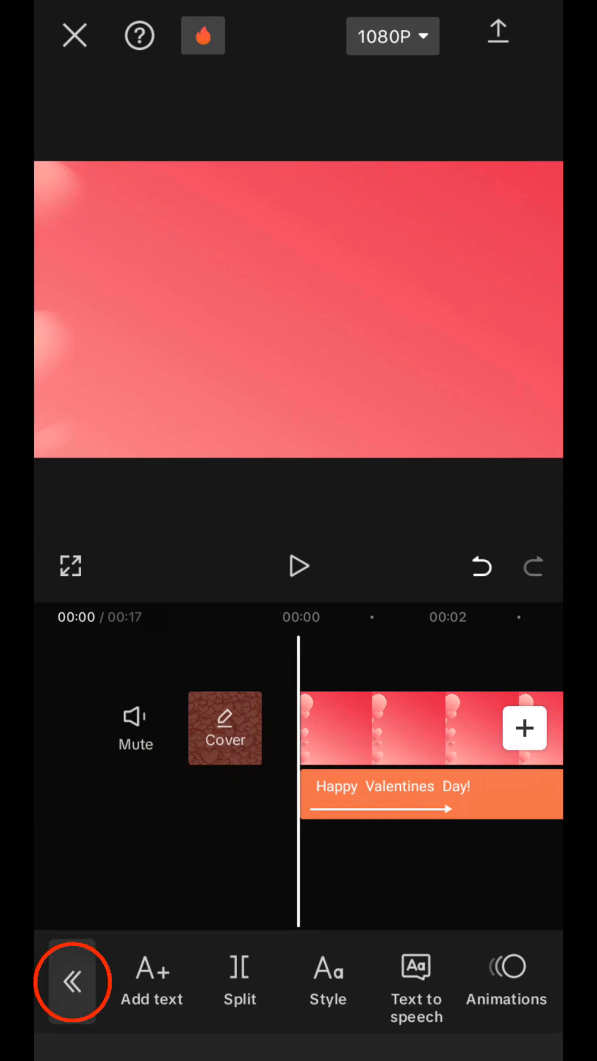
left_click(75, 982)
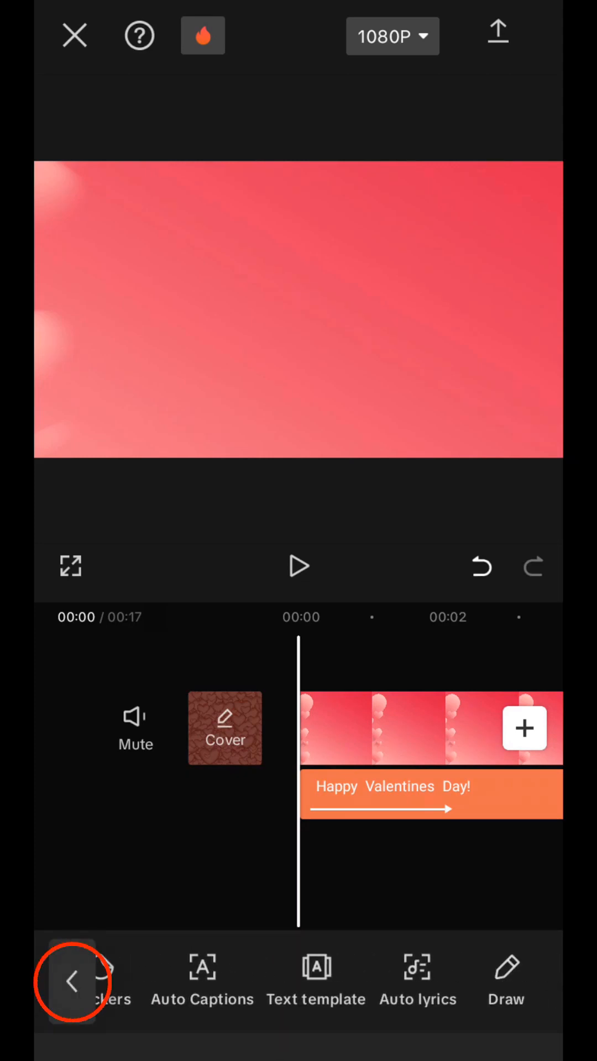
left_click(73, 982)
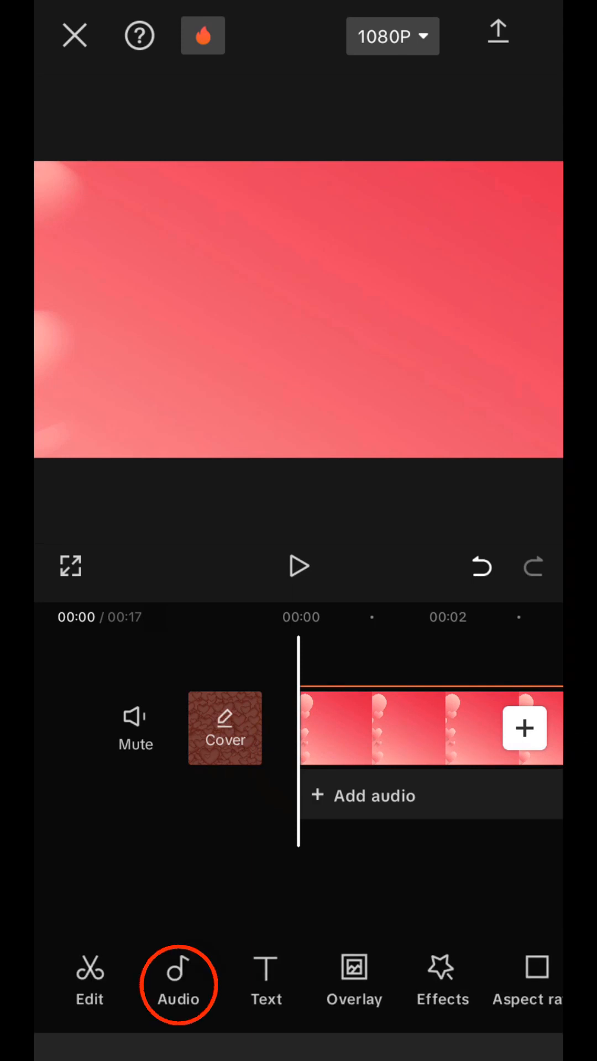
left_click(179, 985)
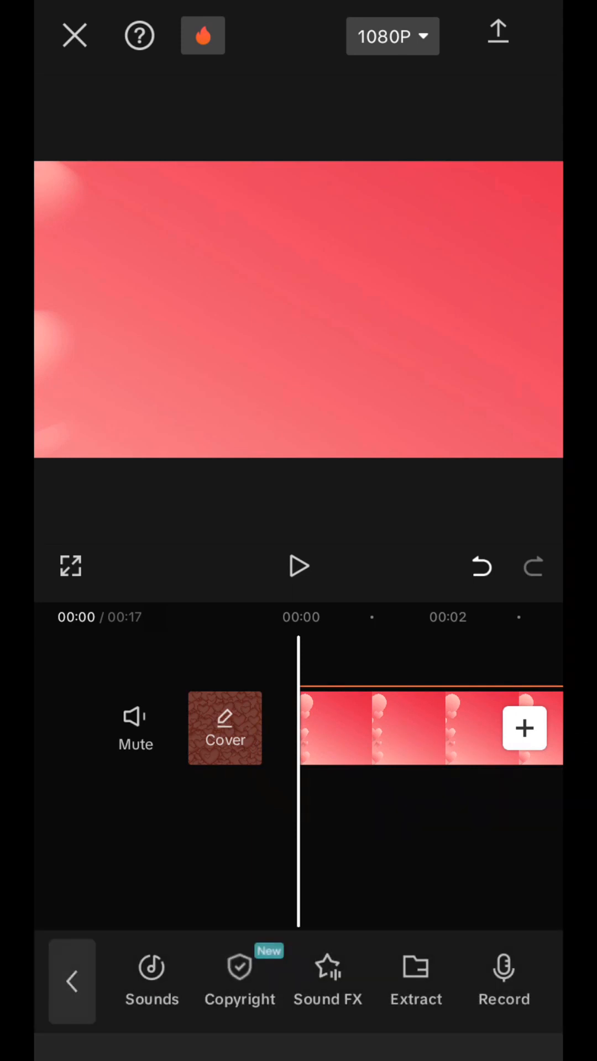
left_click(152, 982)
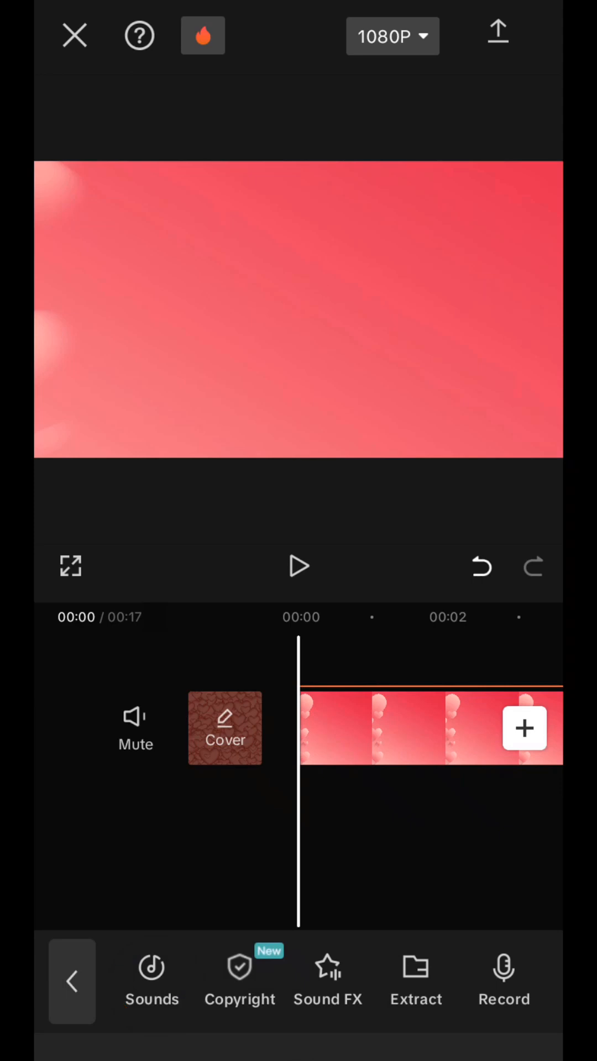
left_click(151, 982)
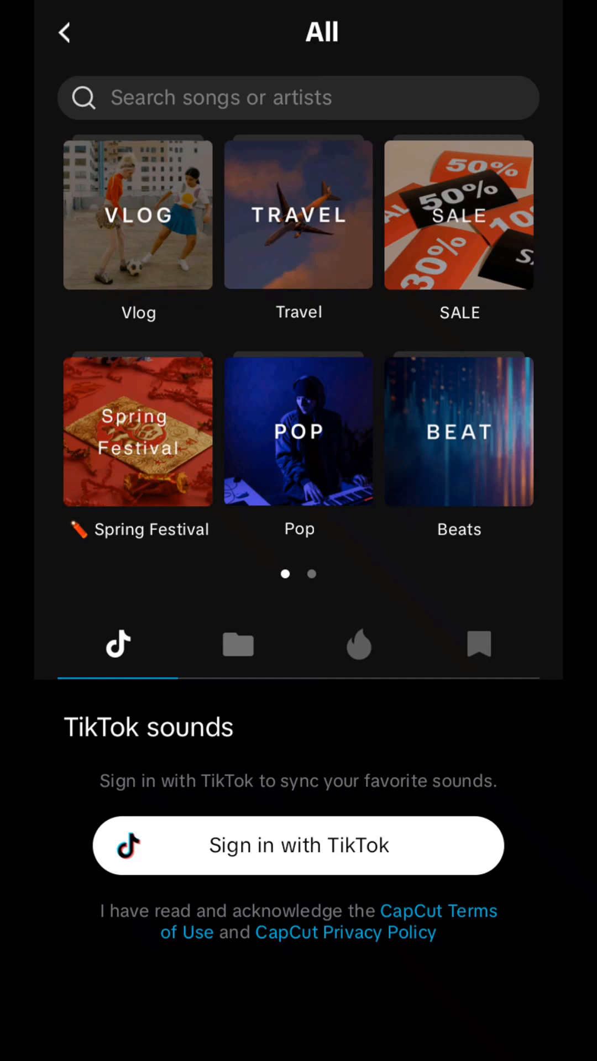
Step: Search for 'cute' and add the 2:58 track Cute as background music
left_click(138, 213)
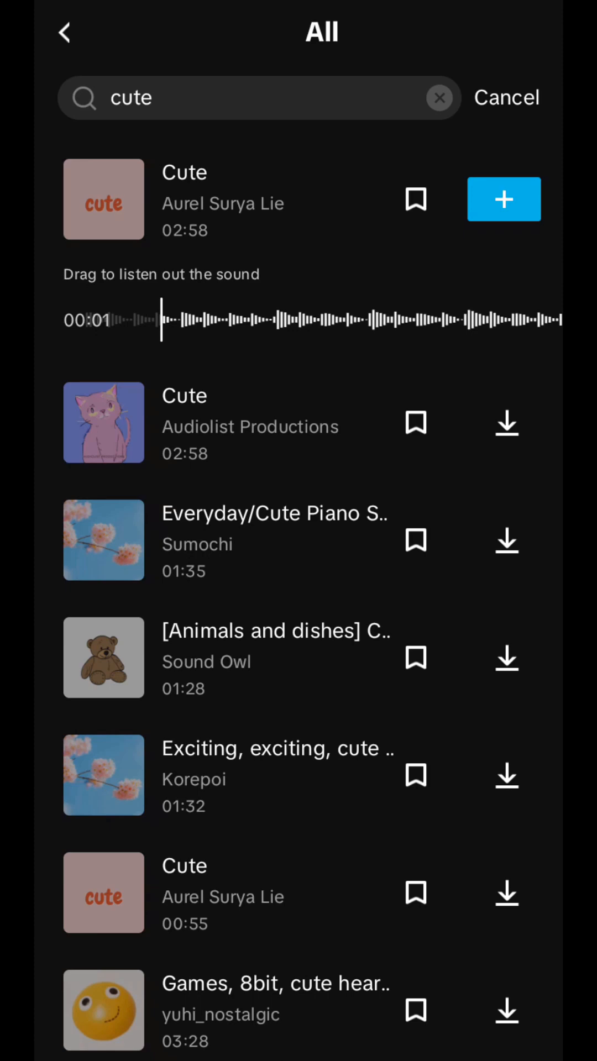
left_click(504, 199)
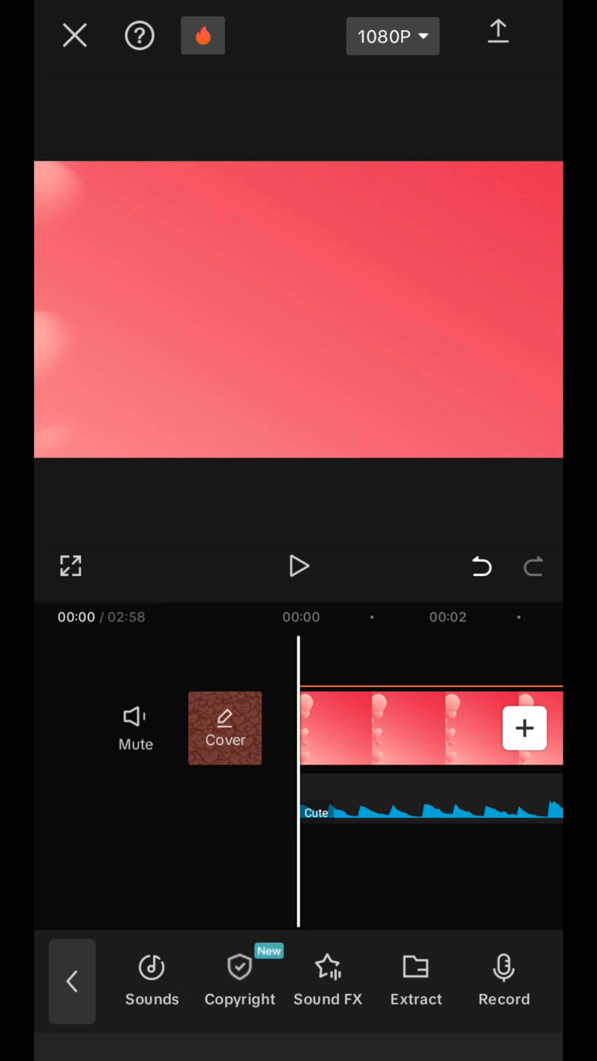
Step: Select the Cute music clip so it can be trimmed to the 17-second slideshow
left_click(298, 567)
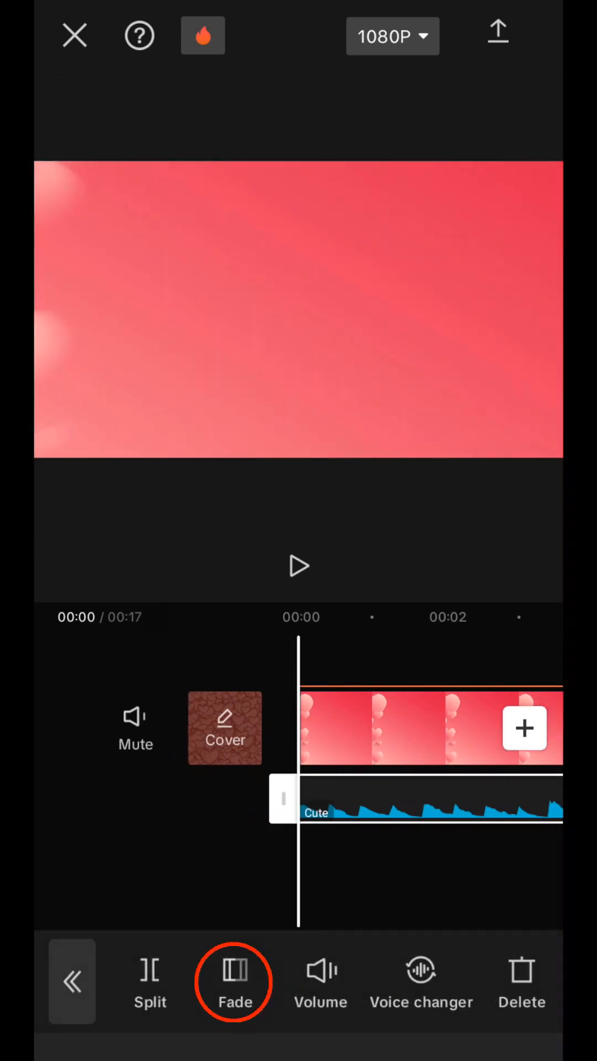
Step: Apply a 0.8 s fade-in and 1.3 s fade-out to the Cute soundtrack and confirm
left_click(234, 983)
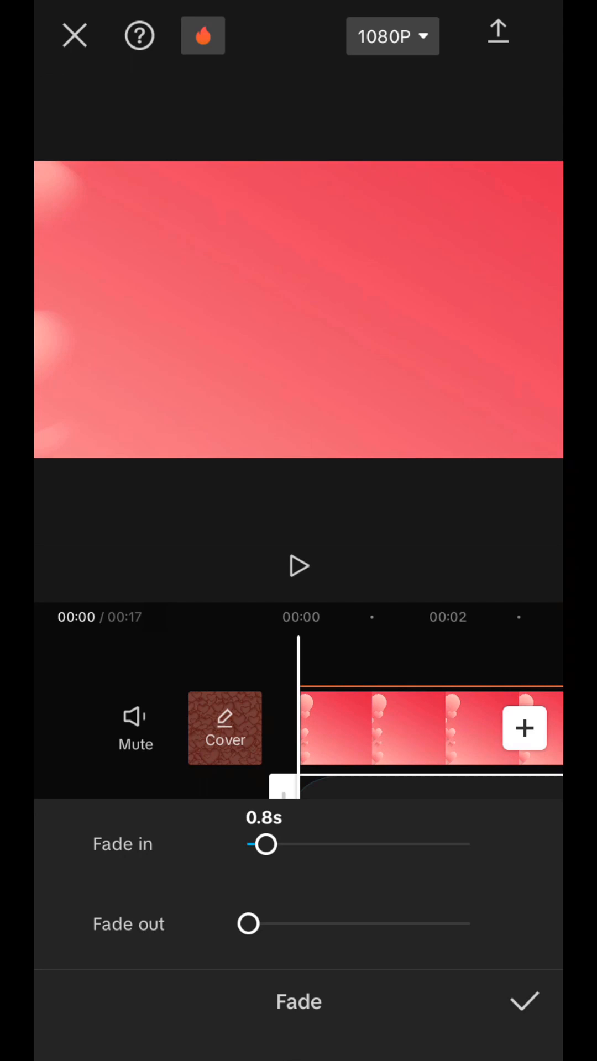
left_click_drag(264, 844, 261, 844)
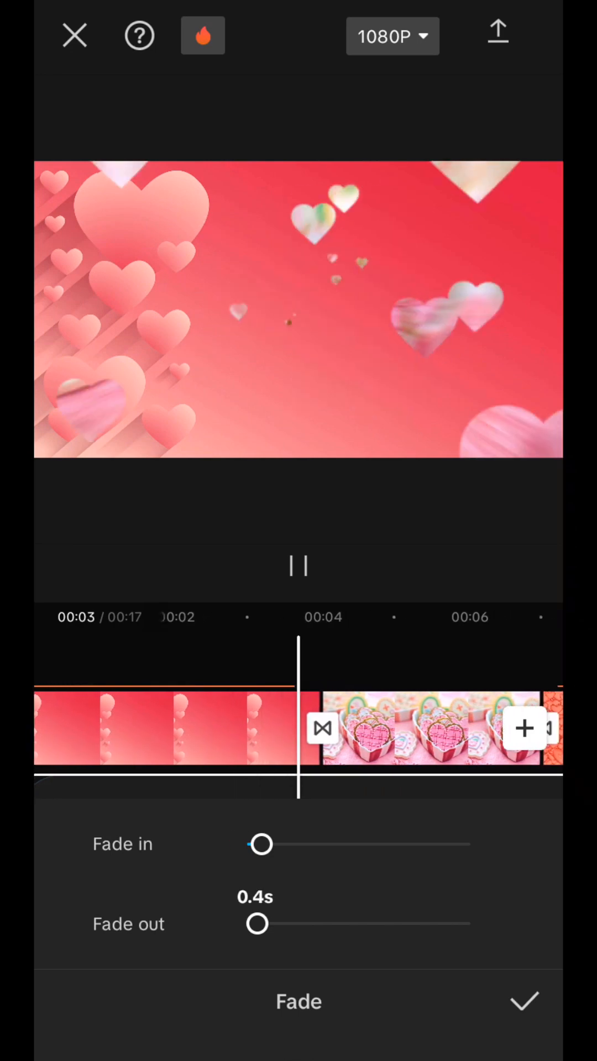
left_click_drag(258, 924, 274, 924)
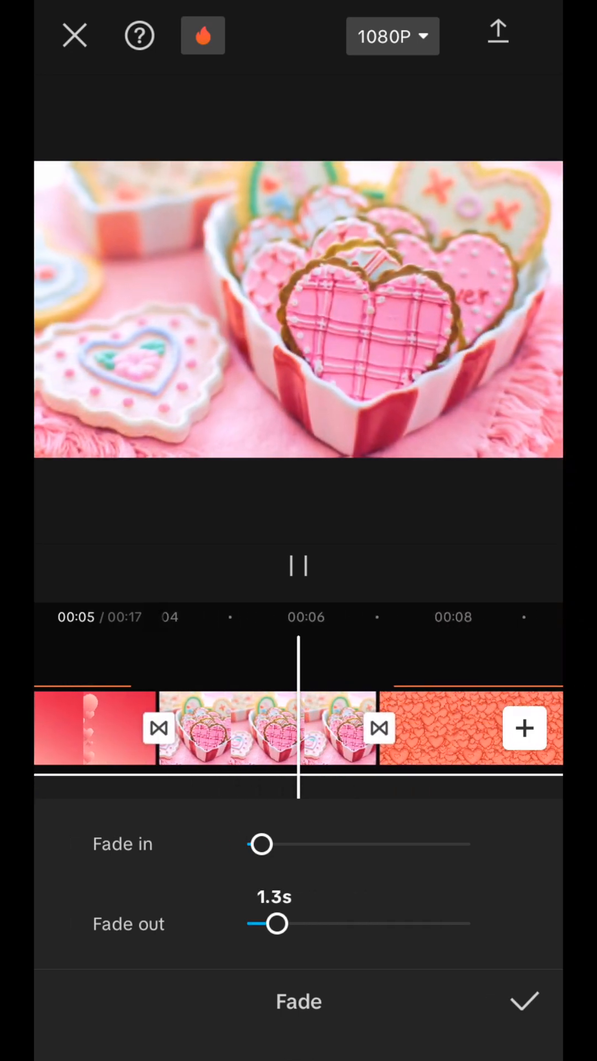
left_click(523, 1002)
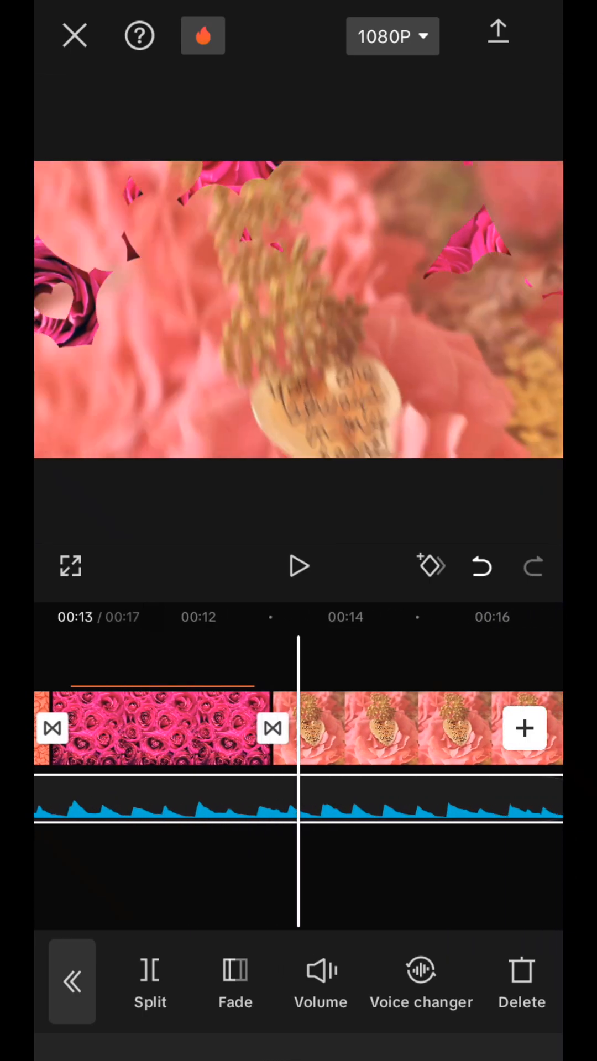
left_click(297, 567)
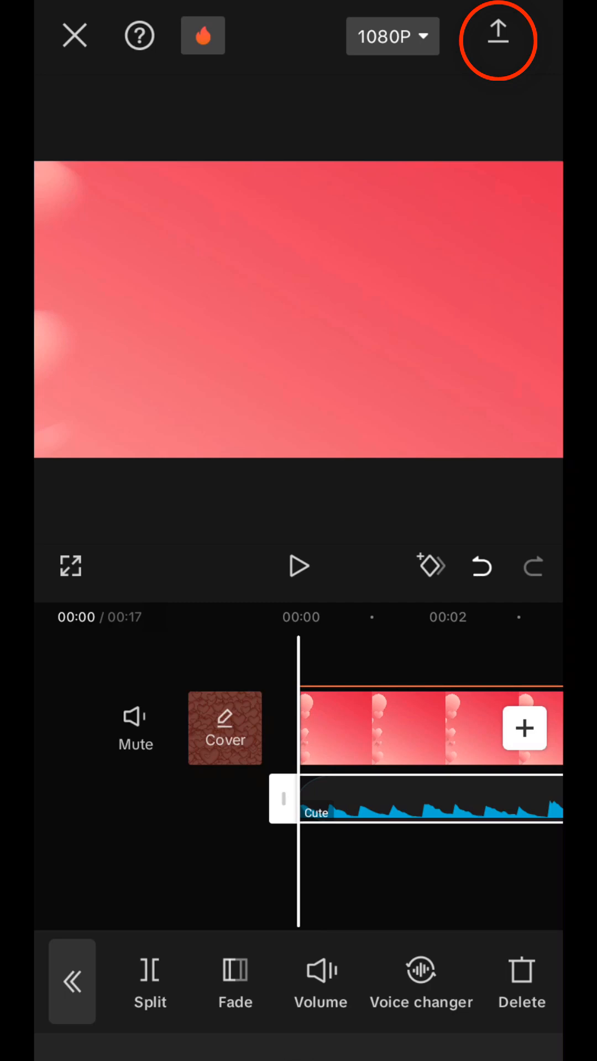
Step: Start exporting the finished Valentine slideshow at 1080p
left_click(499, 35)
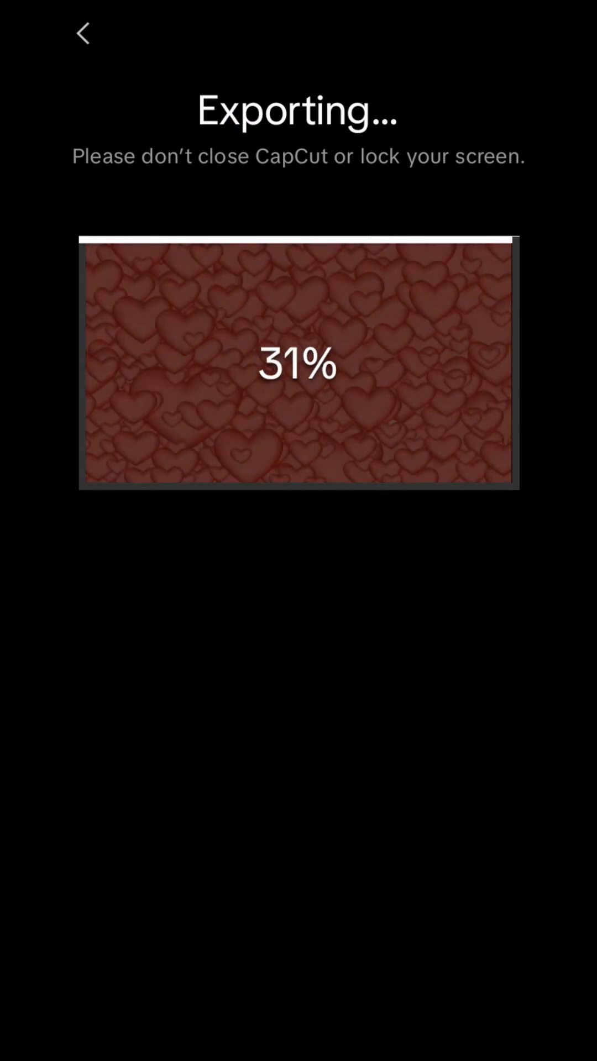